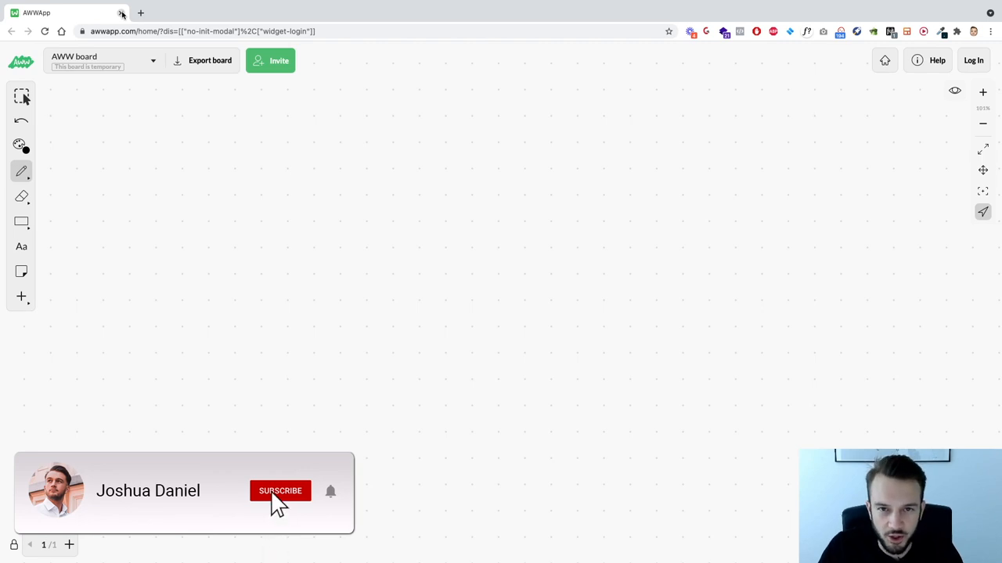
- Set the pen stroke thickness and draw the outer frame of the news feed wireframe
{"action": "left_click", "coordinate": [278, 491]}
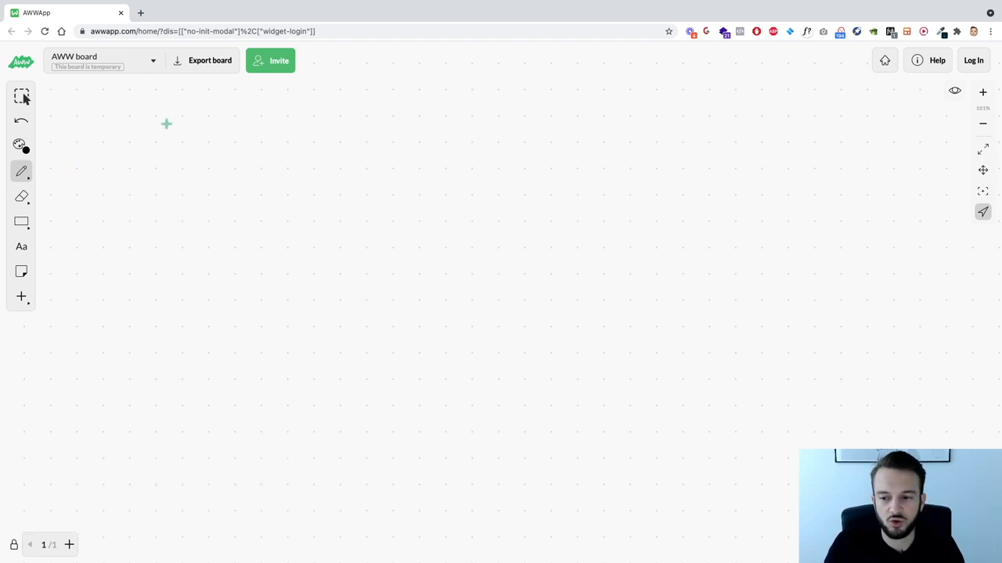
{"action": "mouse_move", "coordinate": [222, 119]}
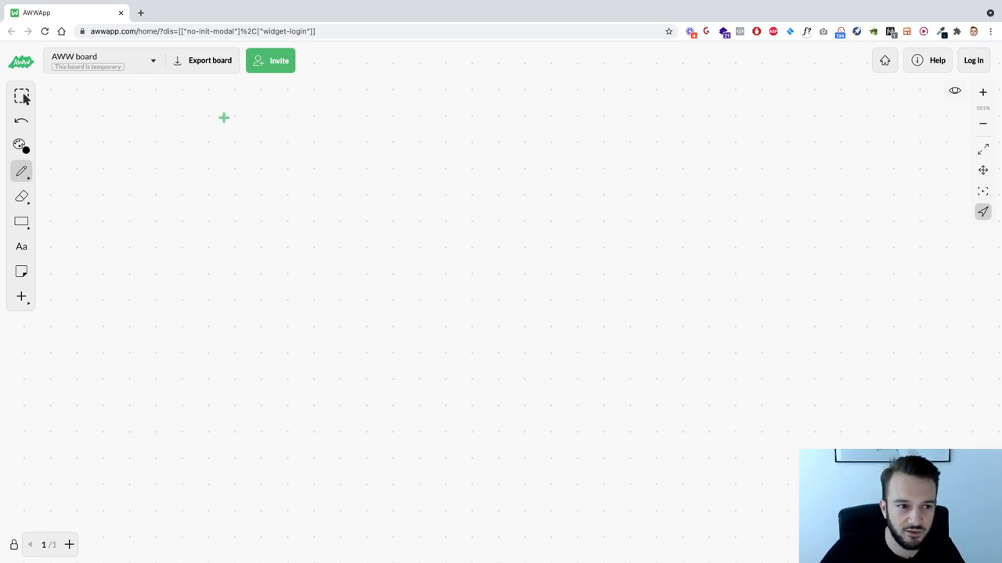
{"action": "left_click", "coordinate": [22, 170]}
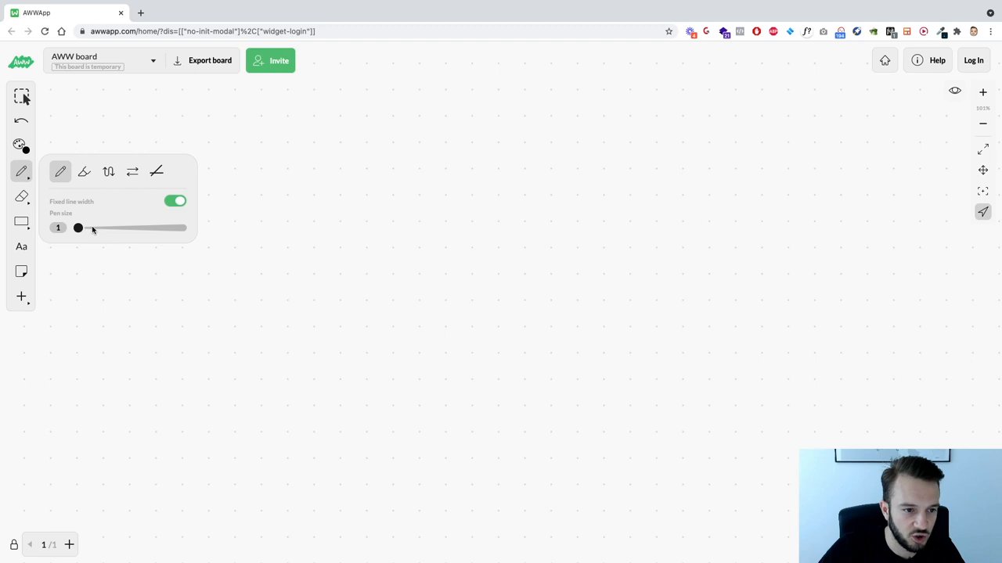
{"action": "left_click_drag", "start_coordinate": [78, 229], "coordinate": [95, 229]}
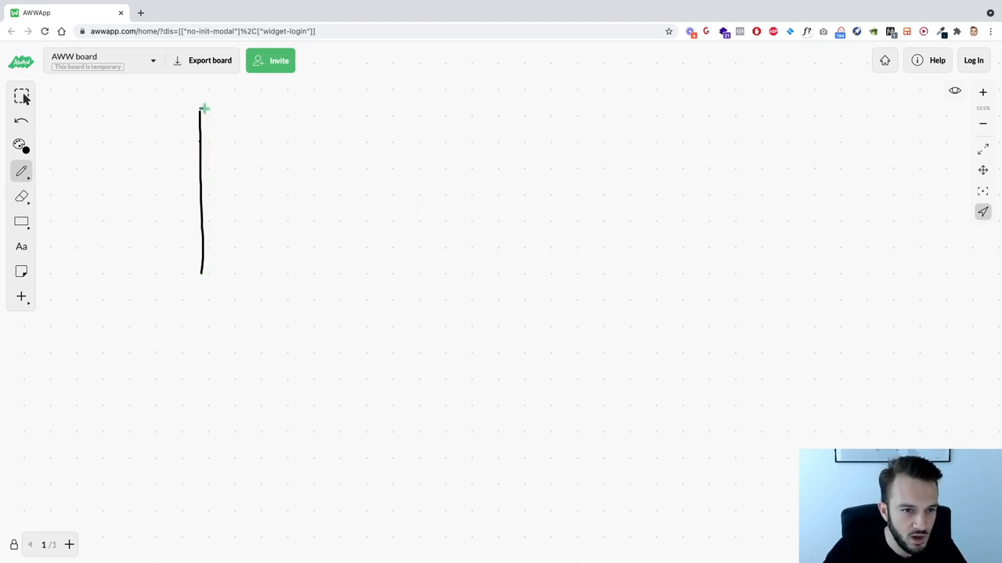
{"action": "left_click_drag", "start_coordinate": [201, 108], "coordinate": [391, 269]}
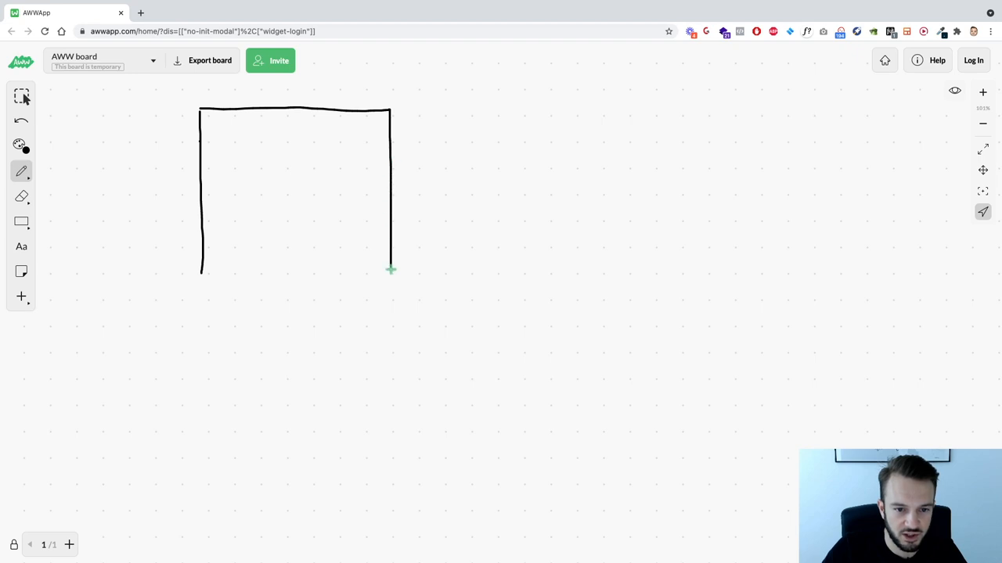
{"action": "left_click_drag", "start_coordinate": [392, 273], "coordinate": [200, 274]}
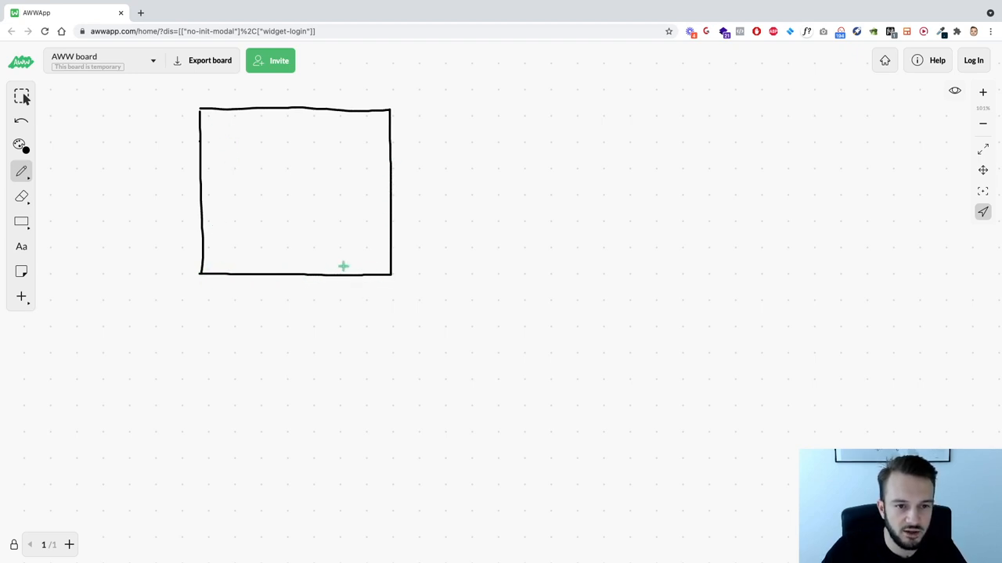
{"action": "mouse_move", "coordinate": [228, 117]}
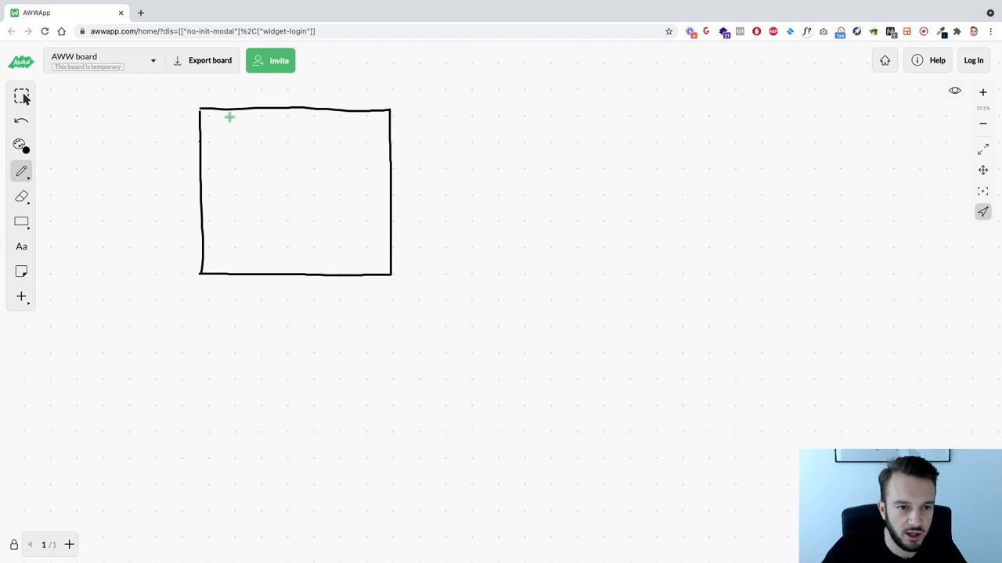
- Add the header bar, left and right column dividers, and the post boxes in the feed column
{"action": "left_click_drag", "start_coordinate": [232, 115], "coordinate": [234, 263]}
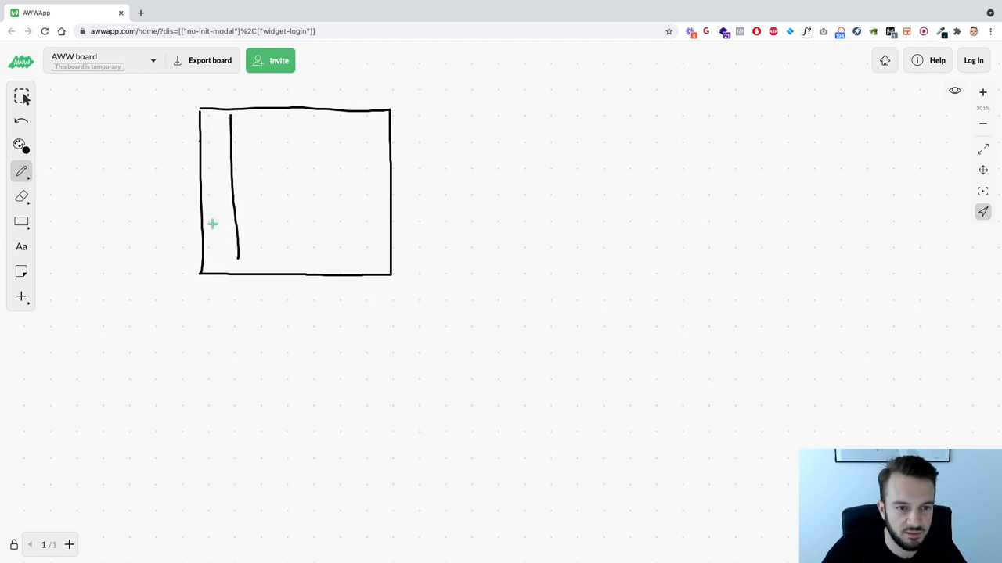
{"action": "left_click_drag", "start_coordinate": [201, 119], "coordinate": [393, 122]}
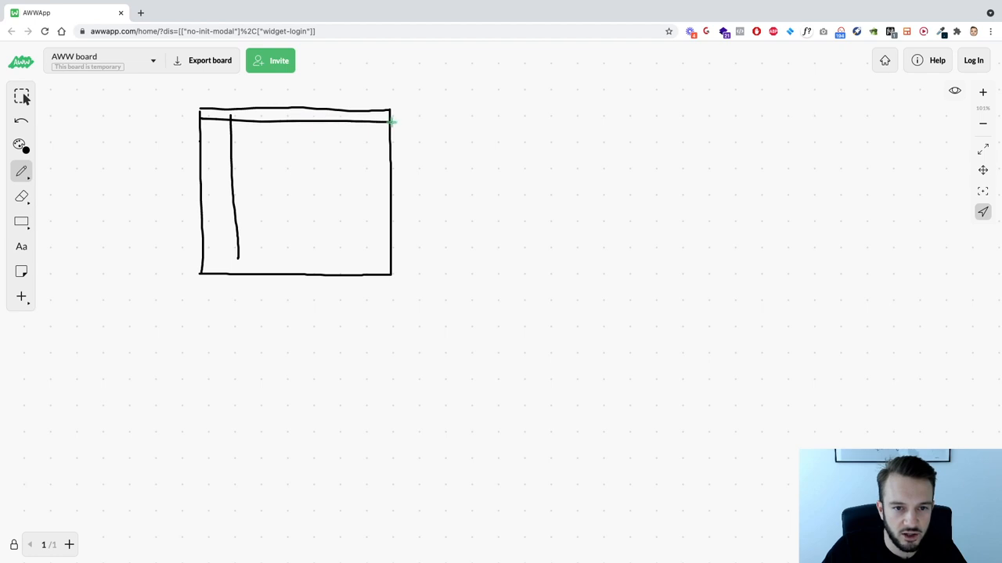
{"action": "left_click_drag", "start_coordinate": [231, 117], "coordinate": [238, 263]}
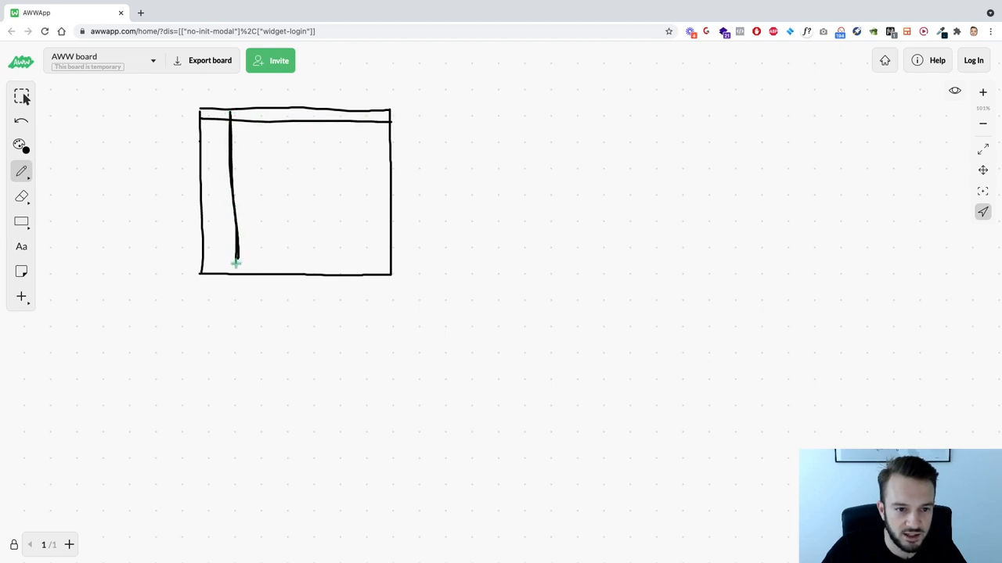
{"action": "left_click_drag", "start_coordinate": [321, 117], "coordinate": [313, 263]}
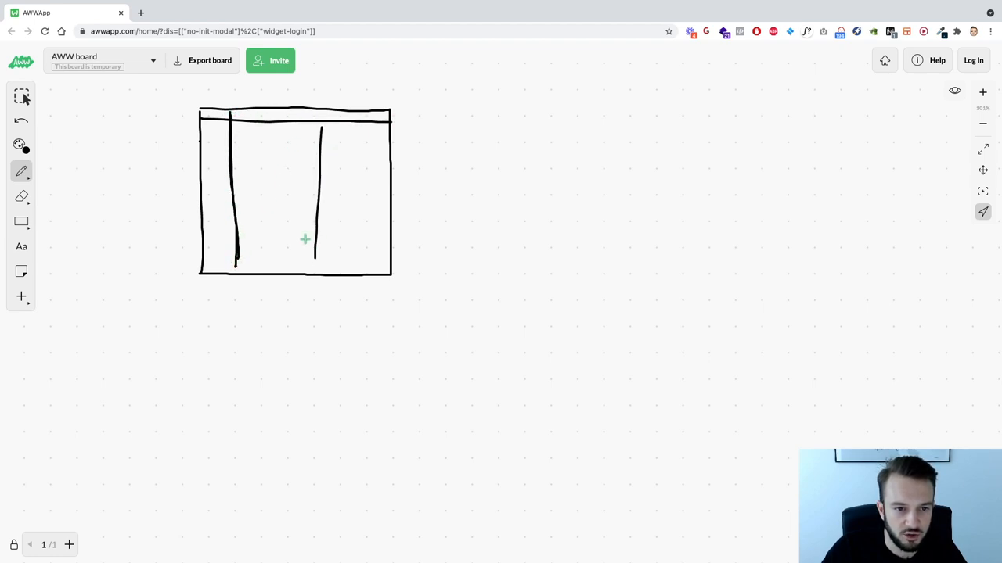
{"action": "left_click_drag", "start_coordinate": [238, 139], "coordinate": [300, 169]}
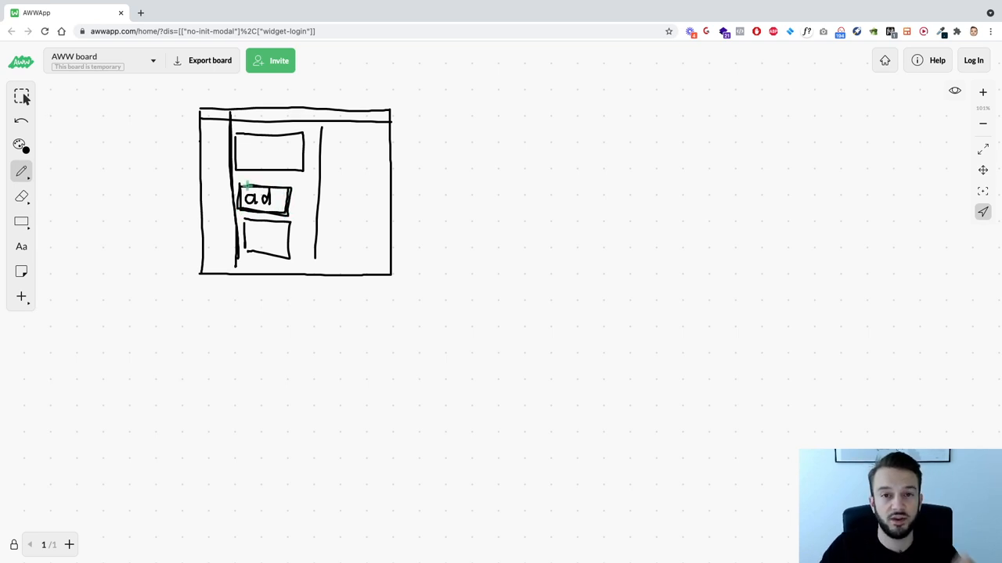
{"action": "mouse_move", "coordinate": [241, 144]}
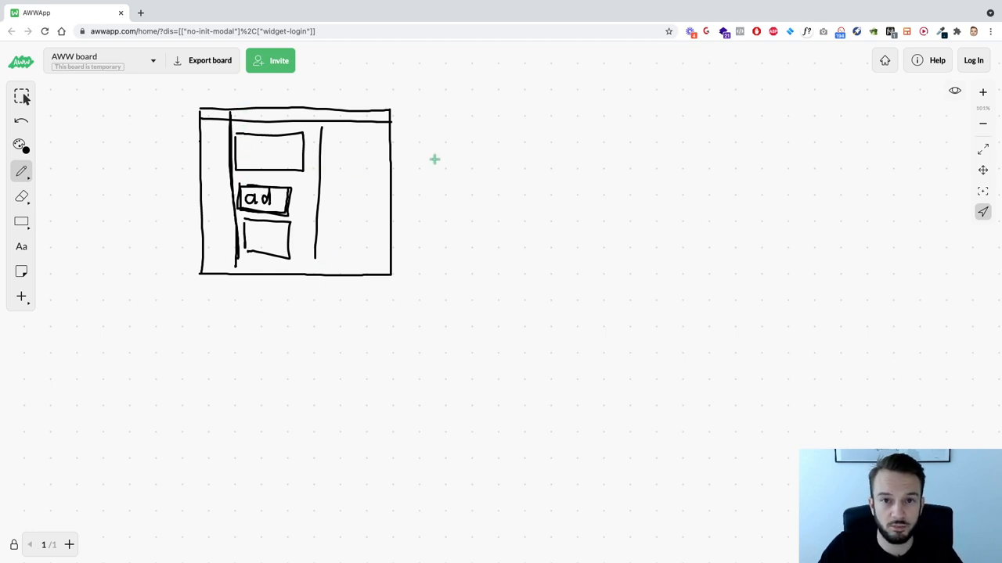
{"action": "mouse_move", "coordinate": [228, 125]}
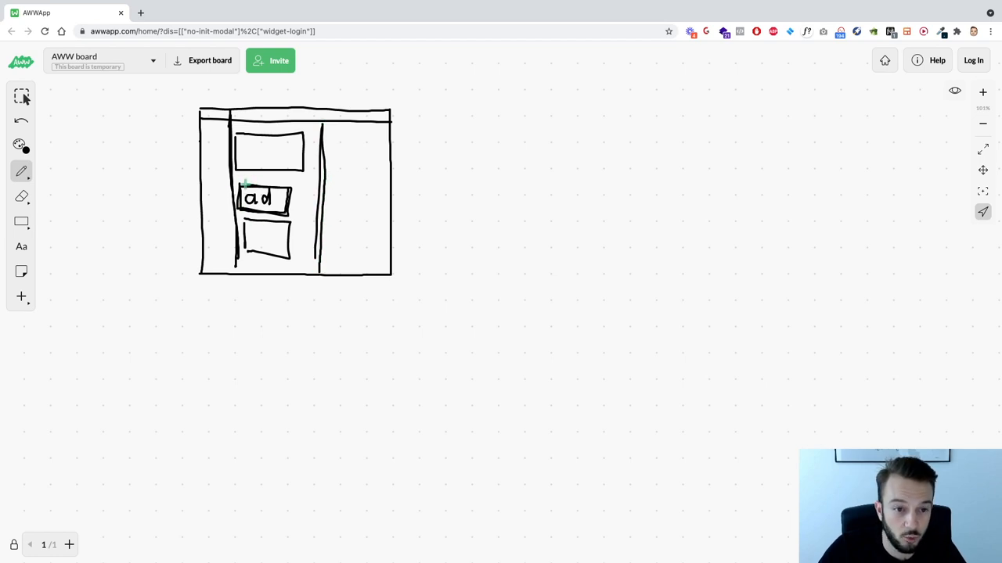
{"action": "mouse_move", "coordinate": [394, 158]}
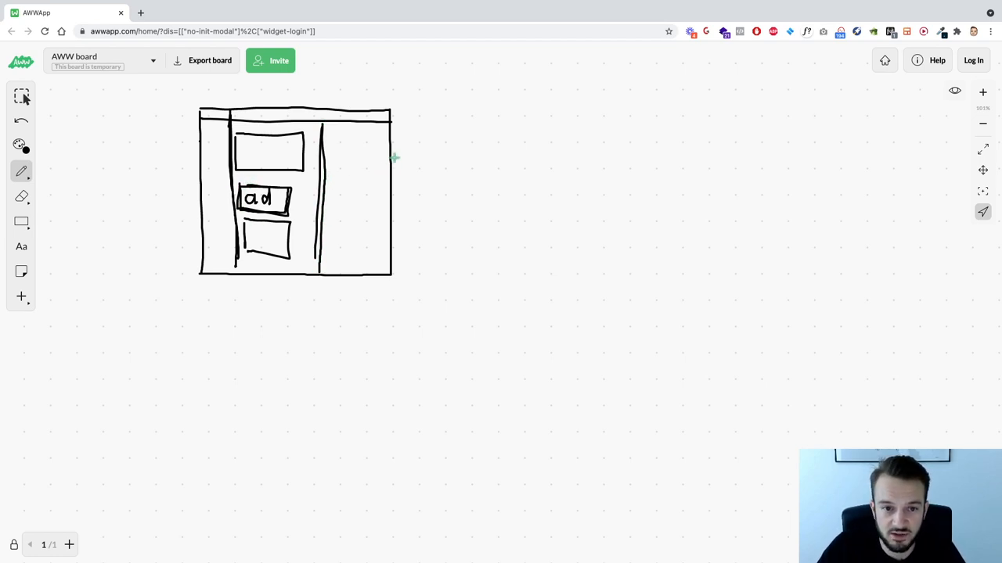
- Draw the arrow leading from the Football label into the wireframe's right side
{"action": "left_click_drag", "start_coordinate": [529, 122], "coordinate": [394, 165]}
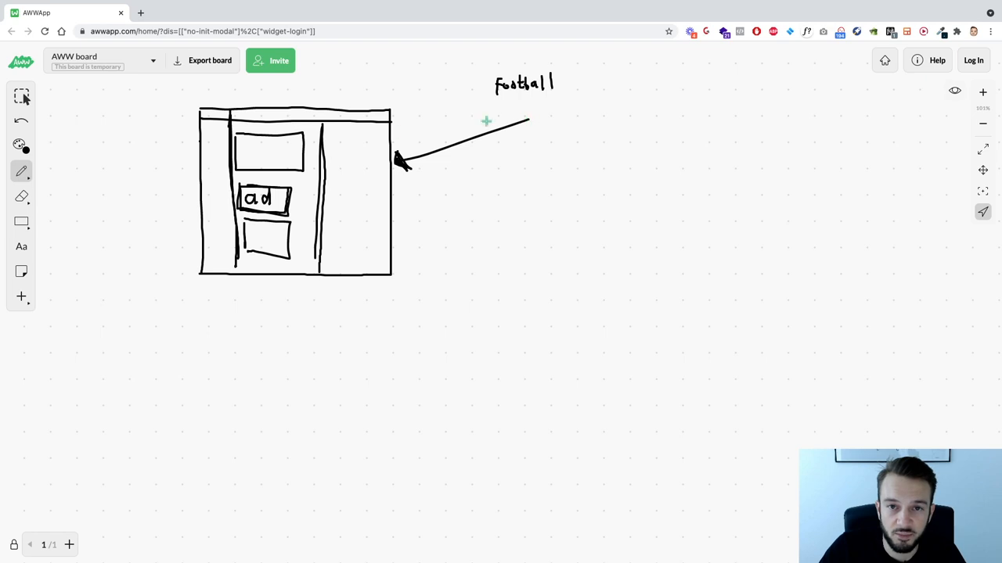
{"action": "mouse_move", "coordinate": [249, 186]}
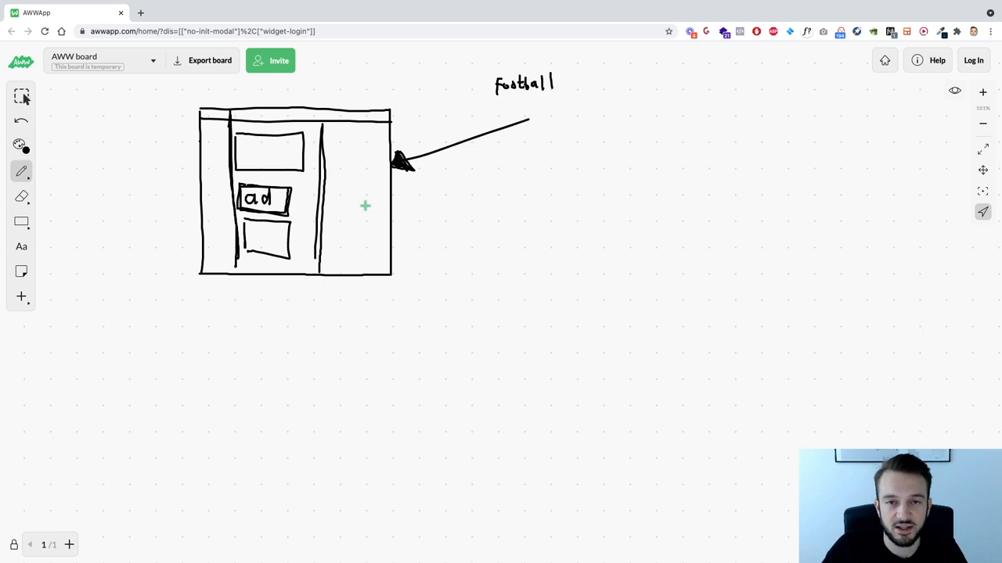
{"action": "mouse_move", "coordinate": [455, 191]}
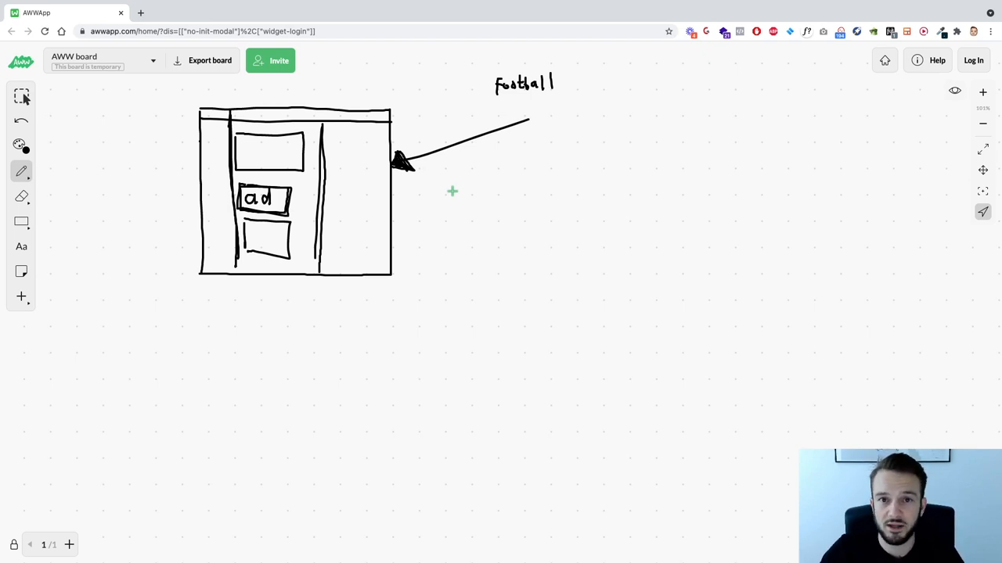
{"action": "mouse_move", "coordinate": [402, 199]}
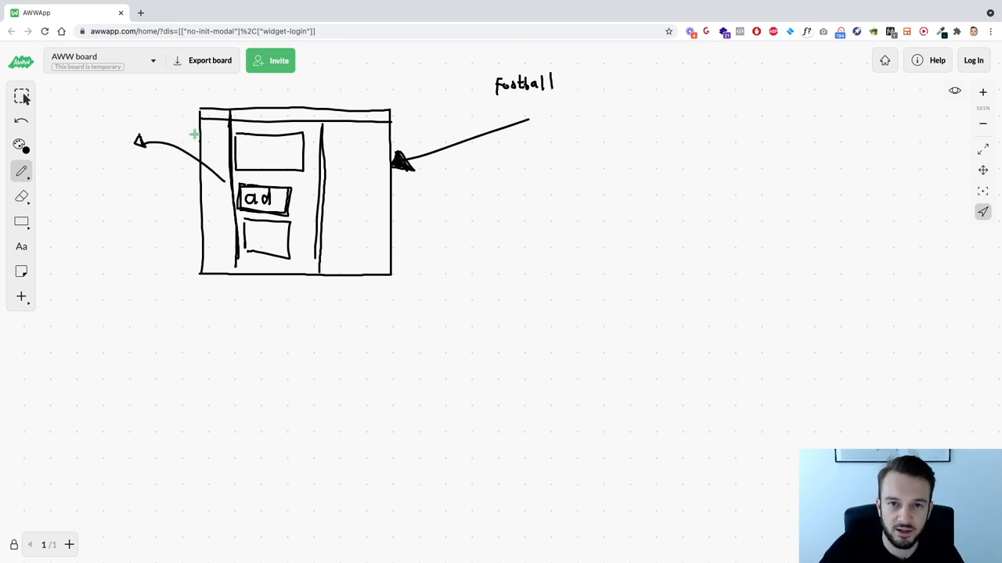
{"action": "mouse_move", "coordinate": [726, 145]}
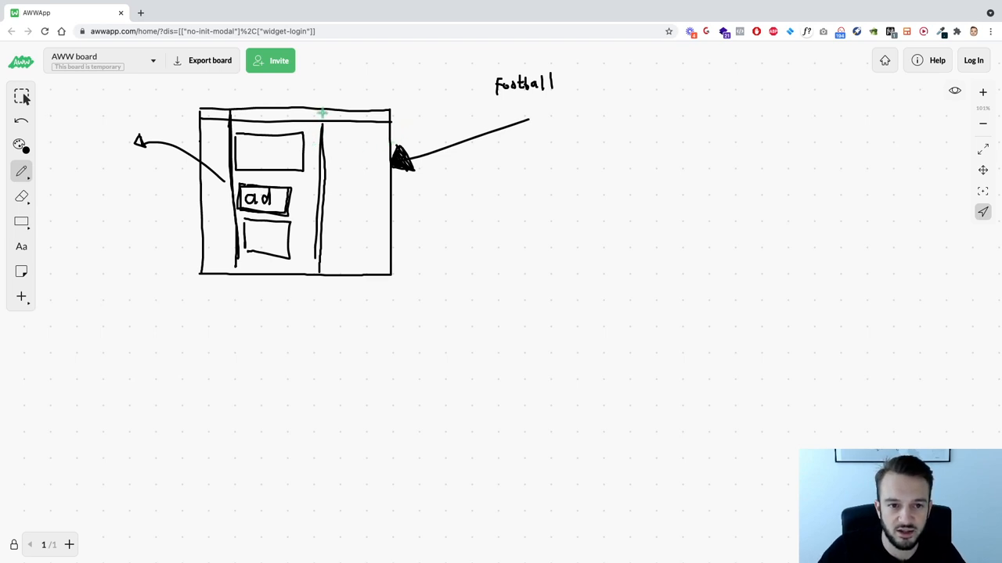
- Thicken the wireframe's right column divider line
{"action": "left_click_drag", "start_coordinate": [321, 113], "coordinate": [317, 269]}
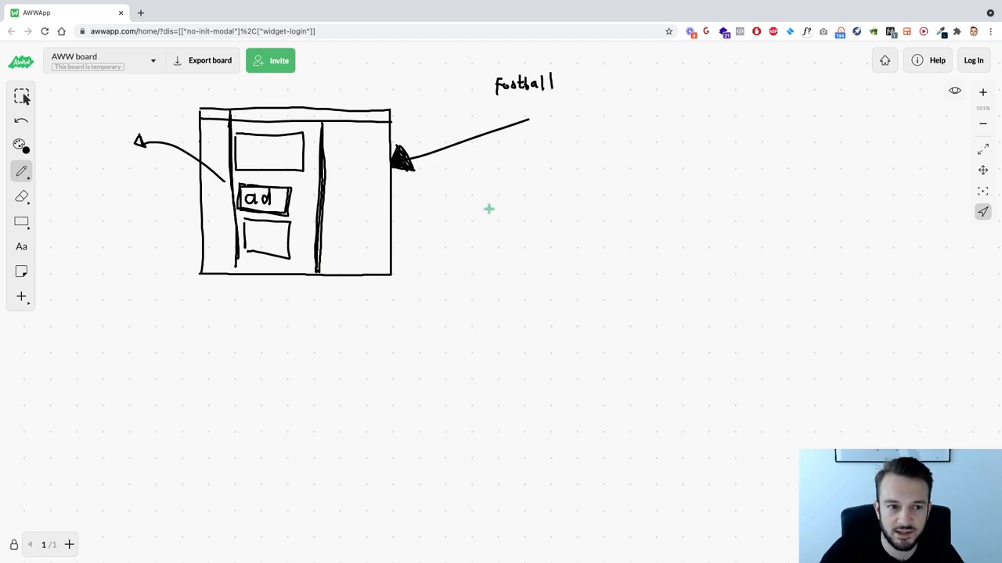
{"action": "mouse_move", "coordinate": [529, 185]}
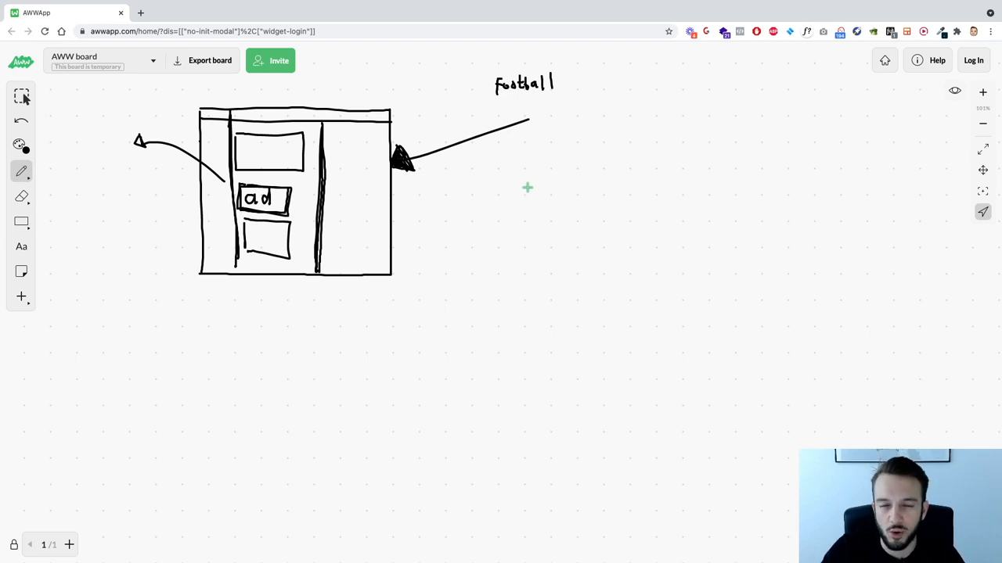
{"action": "mouse_move", "coordinate": [493, 216]}
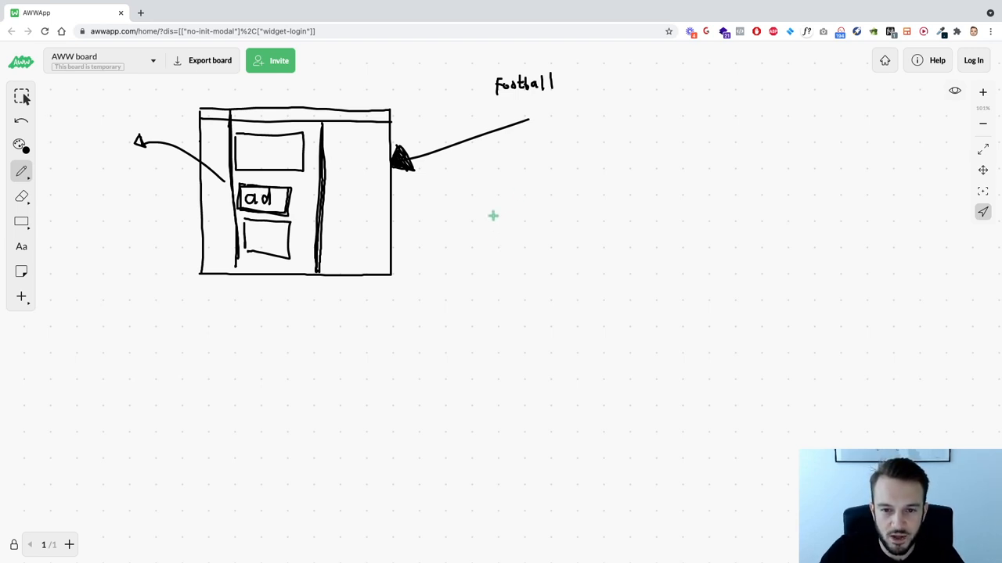
{"action": "mouse_move", "coordinate": [479, 230]}
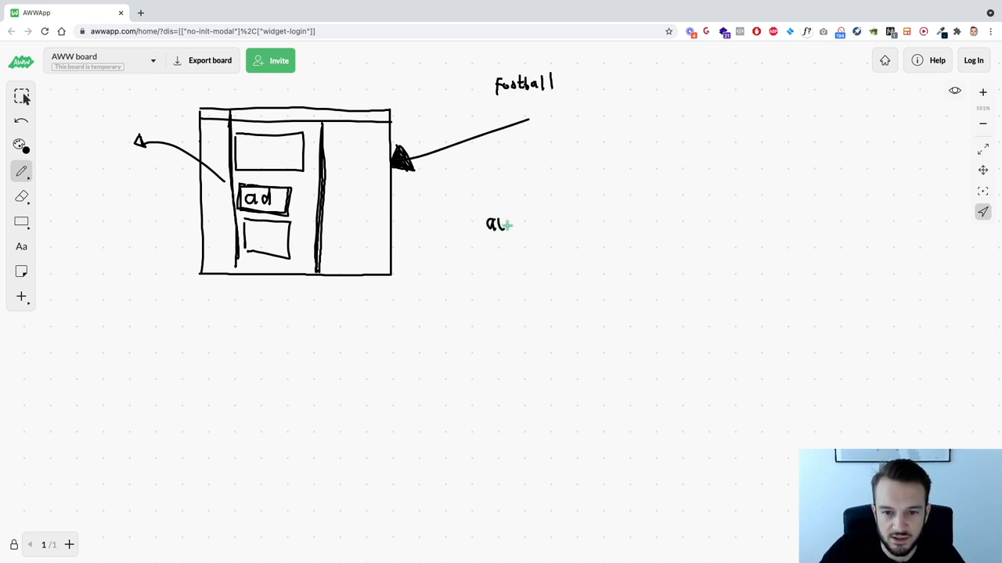
- Handwrite the audience – offer – creative chain and draw a brace above it
{"action": "type", "text": "dience - offer - user"}
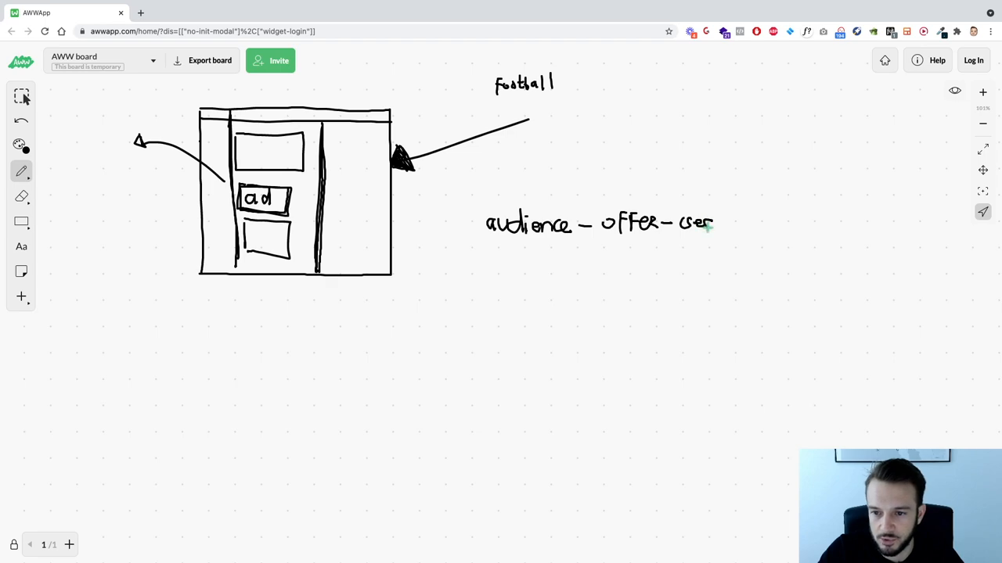
{"action": "type", "text": "creative"}
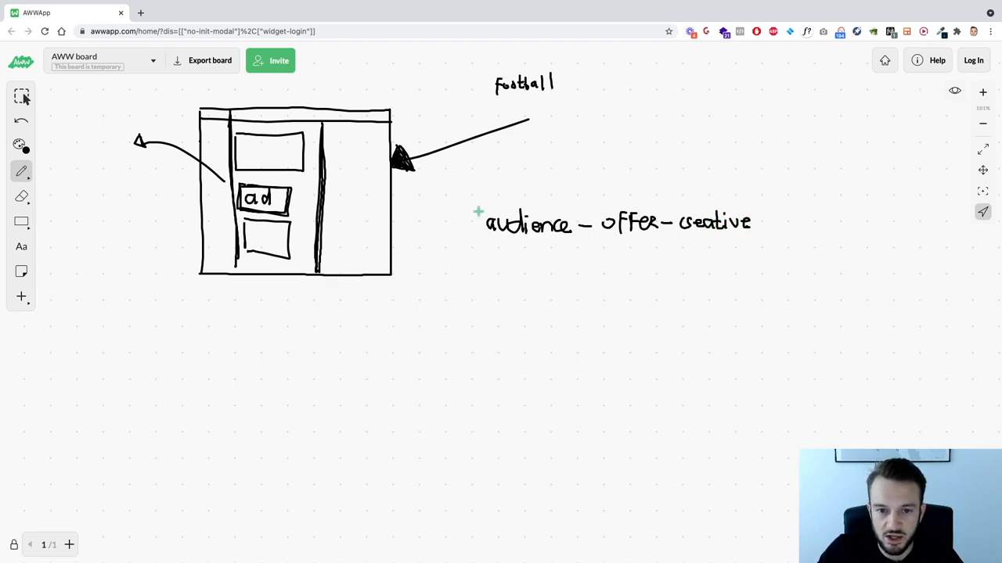
{"action": "left_click_drag", "start_coordinate": [479, 213], "coordinate": [613, 184]}
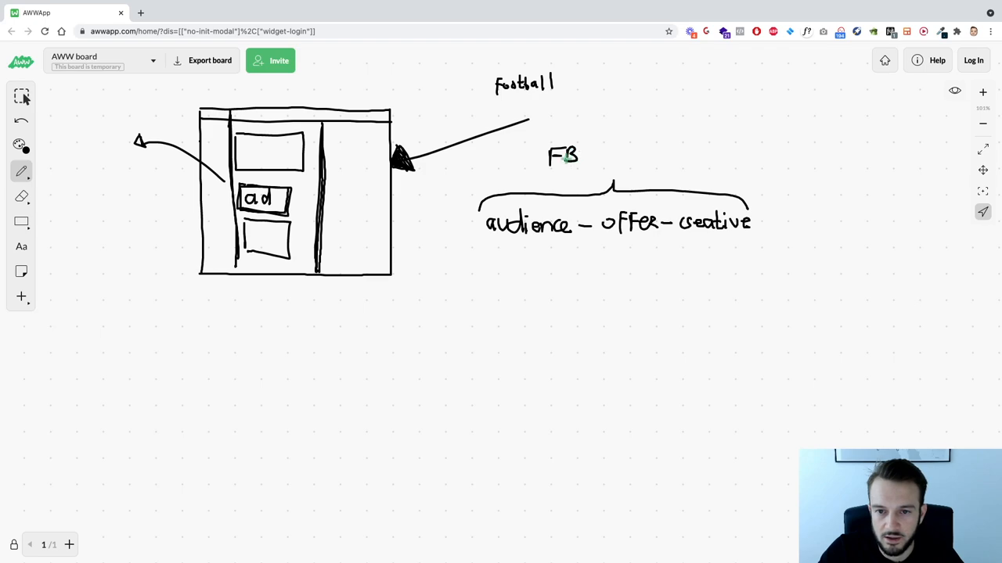
- Label the brace with the title FB DNA-string
{"action": "type", "text": "DN"}
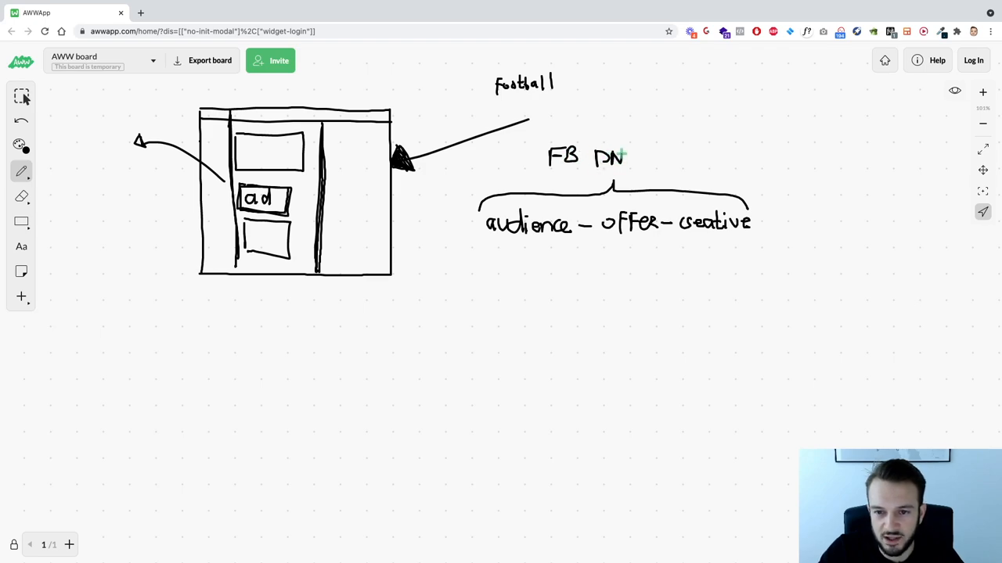
{"action": "type", "text": "NA"}
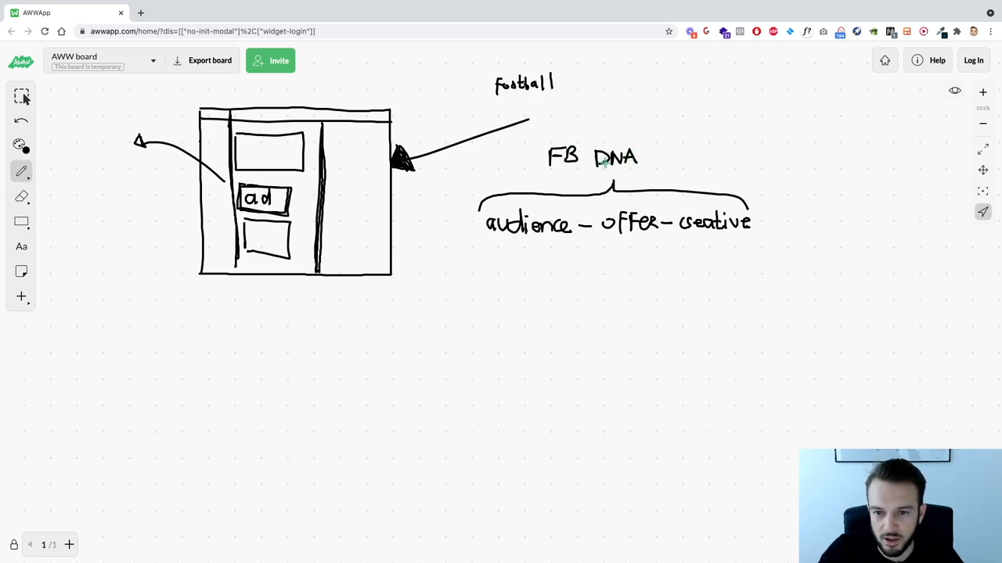
{"action": "type", "text": "-string"}
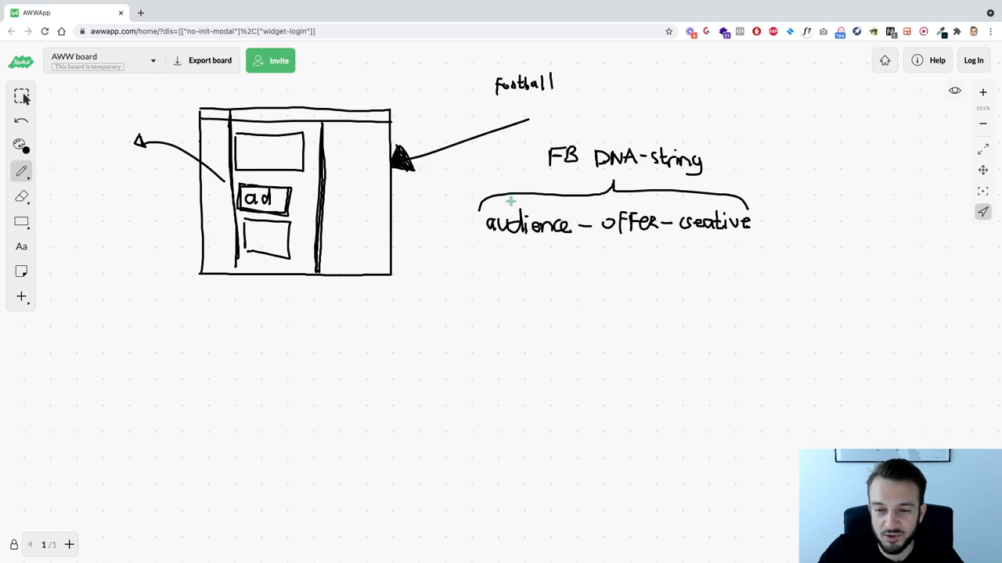
{"action": "mouse_move", "coordinate": [948, 200]}
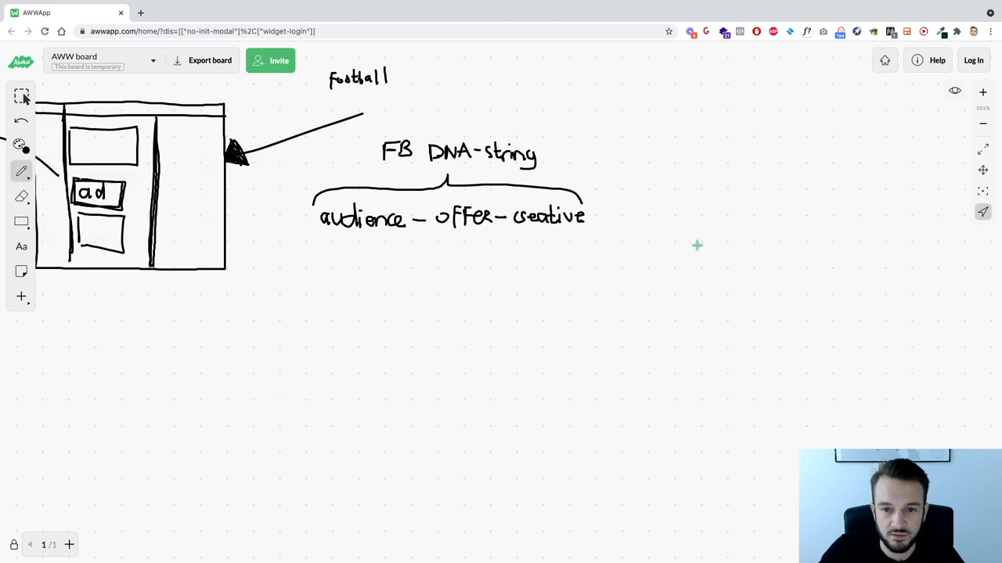
- Draw arrows continuing the chain from creative to FB and on toward W/L
{"action": "left_click_drag", "start_coordinate": [595, 219], "coordinate": [634, 221]}
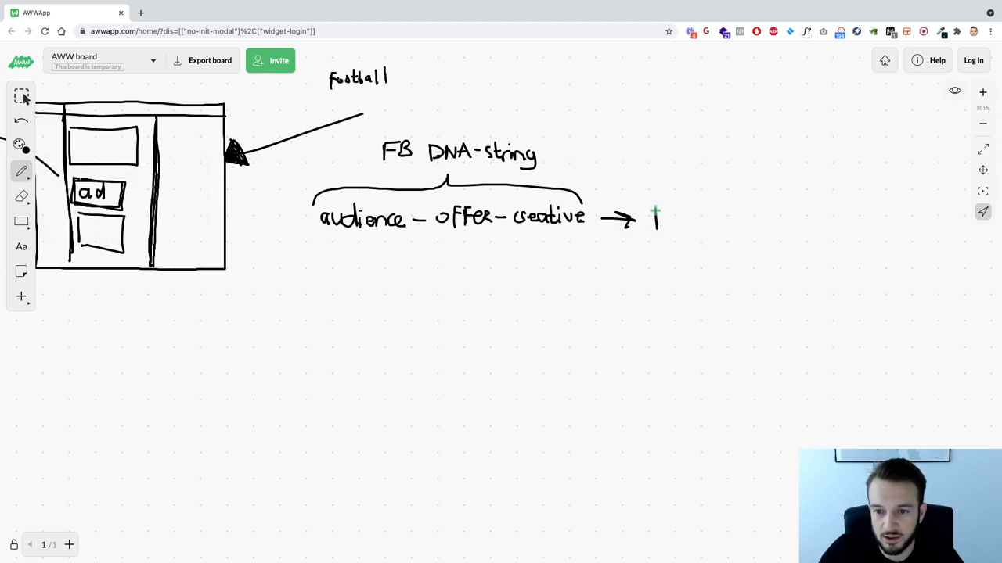
{"action": "type", "text": "FR"}
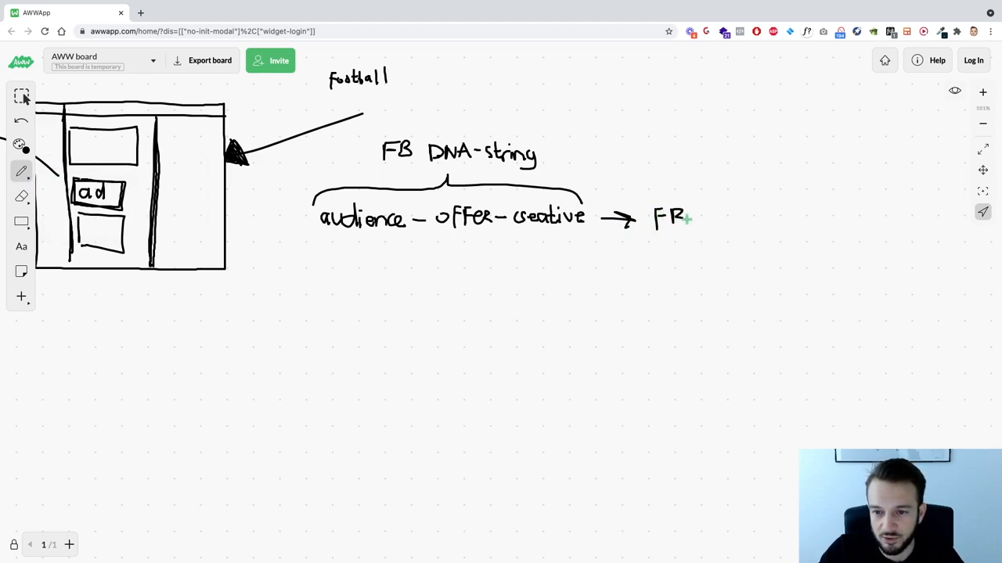
{"action": "left_click_drag", "start_coordinate": [701, 218], "coordinate": [743, 218]}
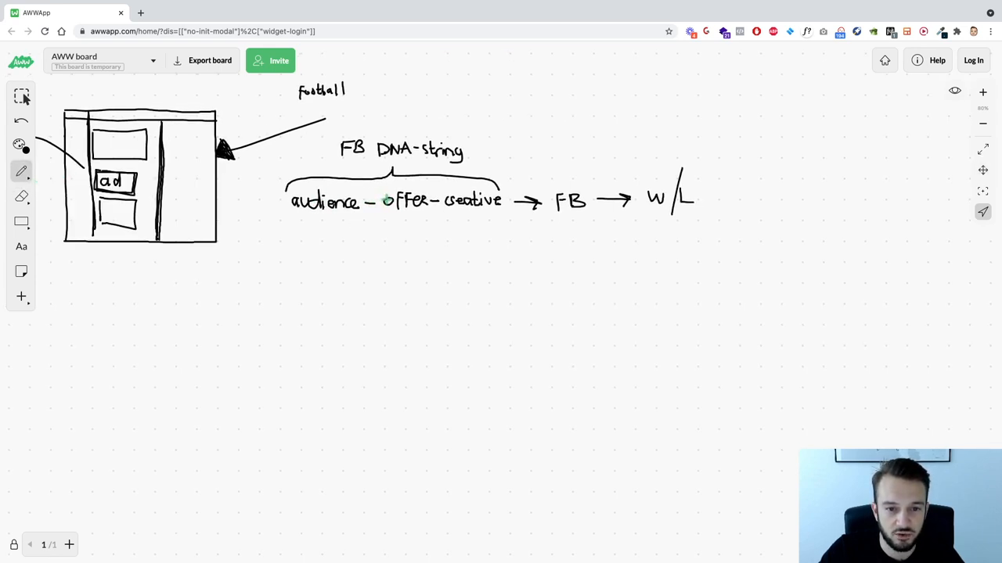
{"action": "mouse_move", "coordinate": [338, 248]}
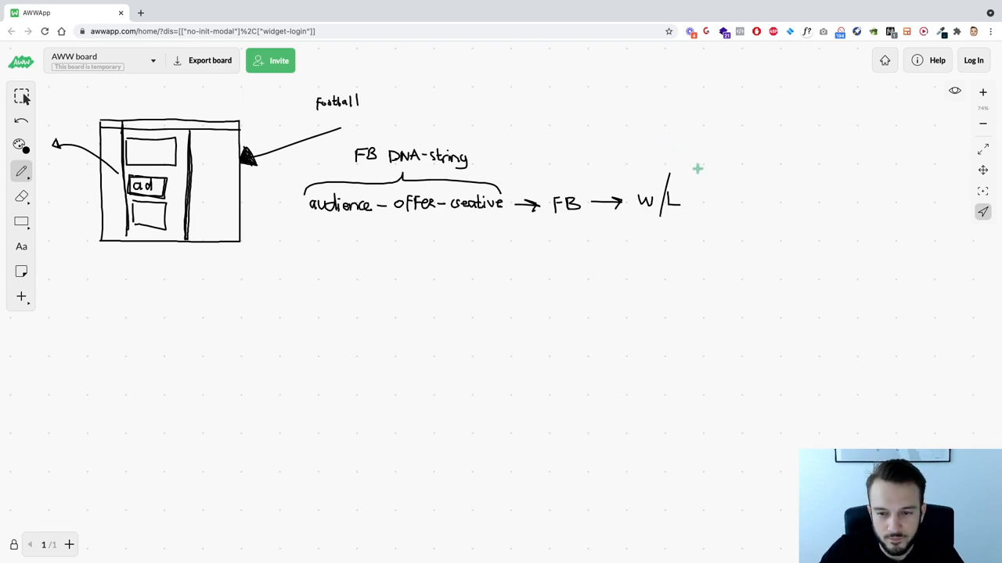
{"action": "mouse_move", "coordinate": [682, 153]}
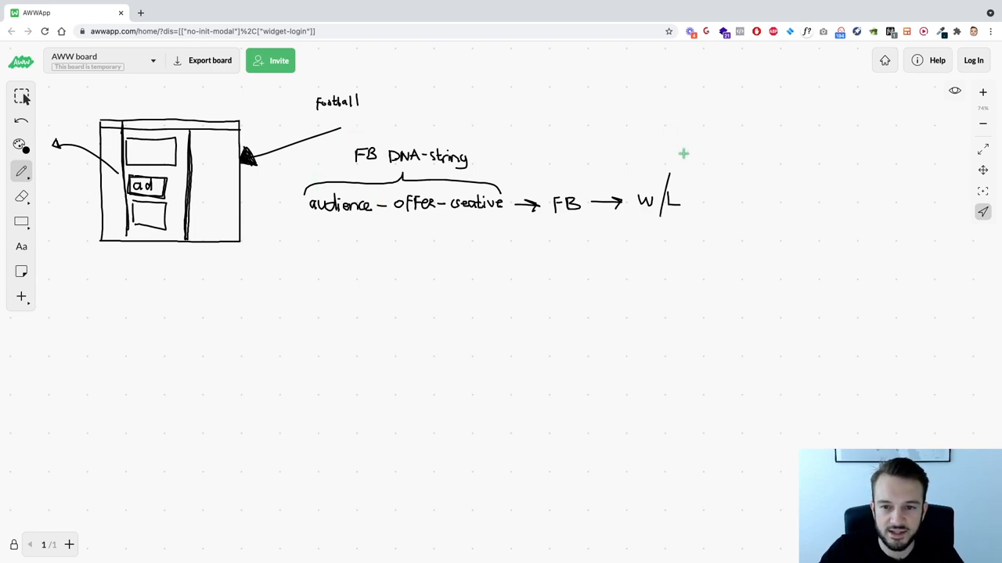
- Write the AI heading and the underlined opinion heading after W/L
{"action": "left_click_drag", "start_coordinate": [688, 200], "coordinate": [754, 202]}
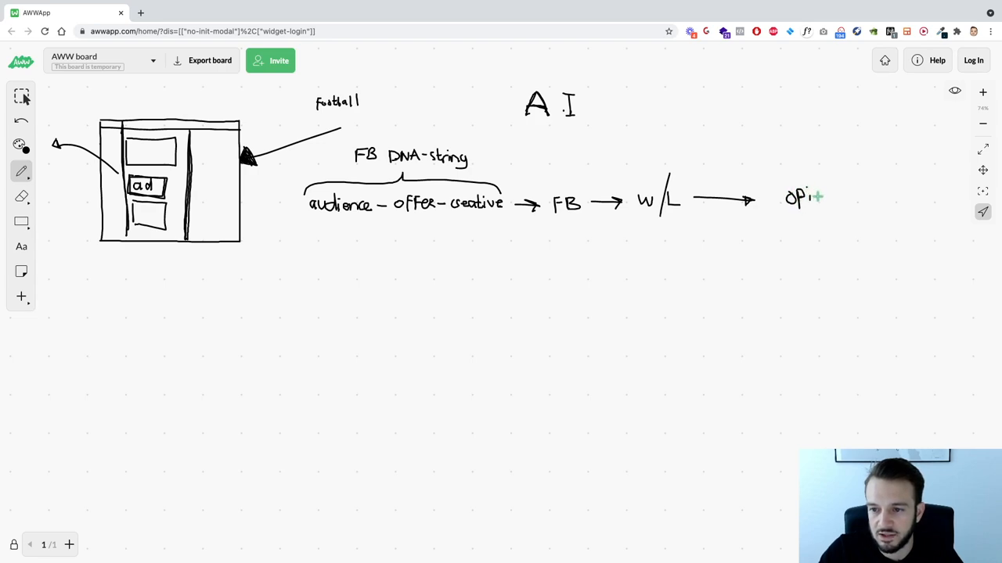
{"action": "type", "text": "nion"}
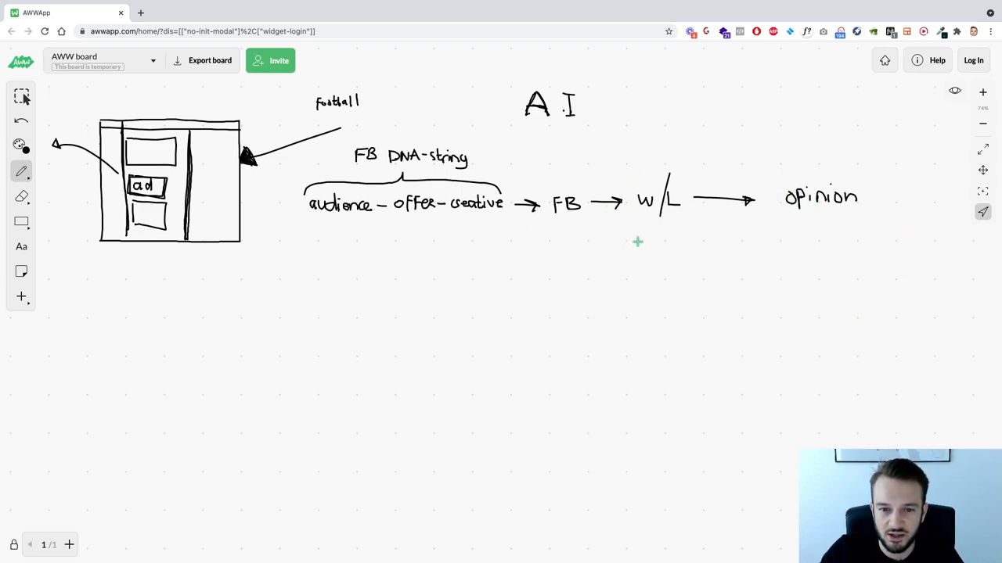
{"action": "mouse_move", "coordinate": [771, 221]}
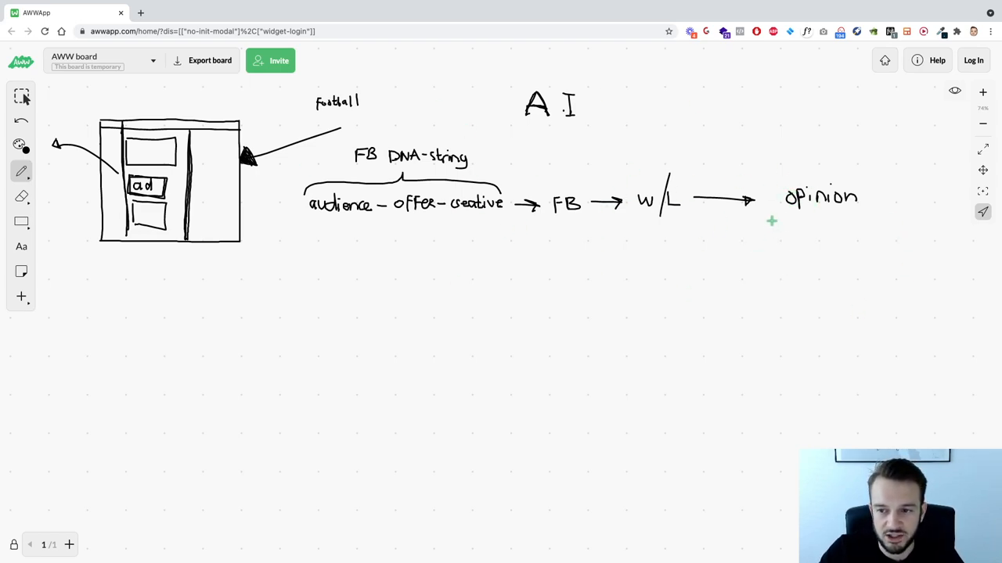
{"action": "left_click_drag", "start_coordinate": [770, 220], "coordinate": [917, 216]}
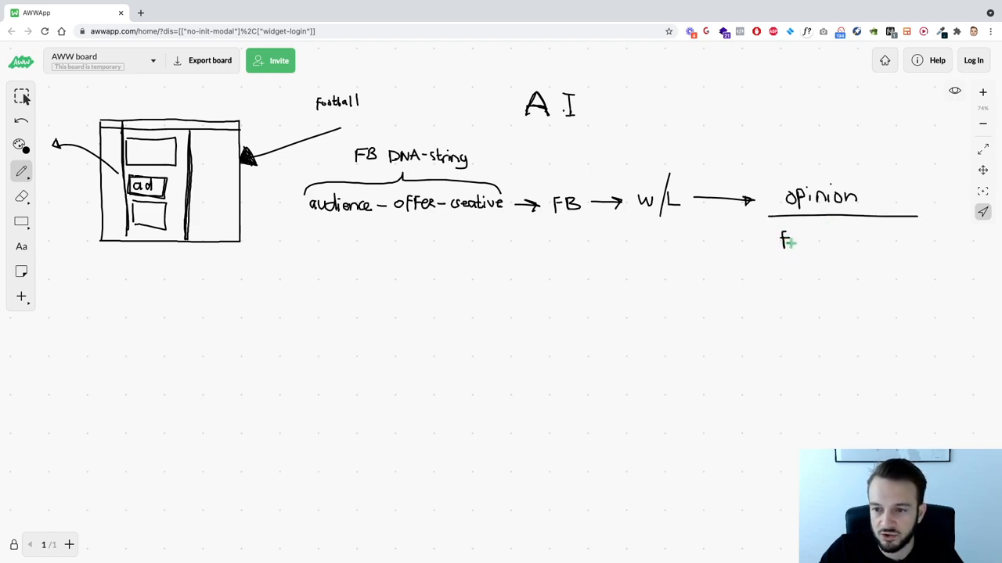
- List feedback score and experience beneath the opinion heading
{"action": "type", "text": "eedback score"}
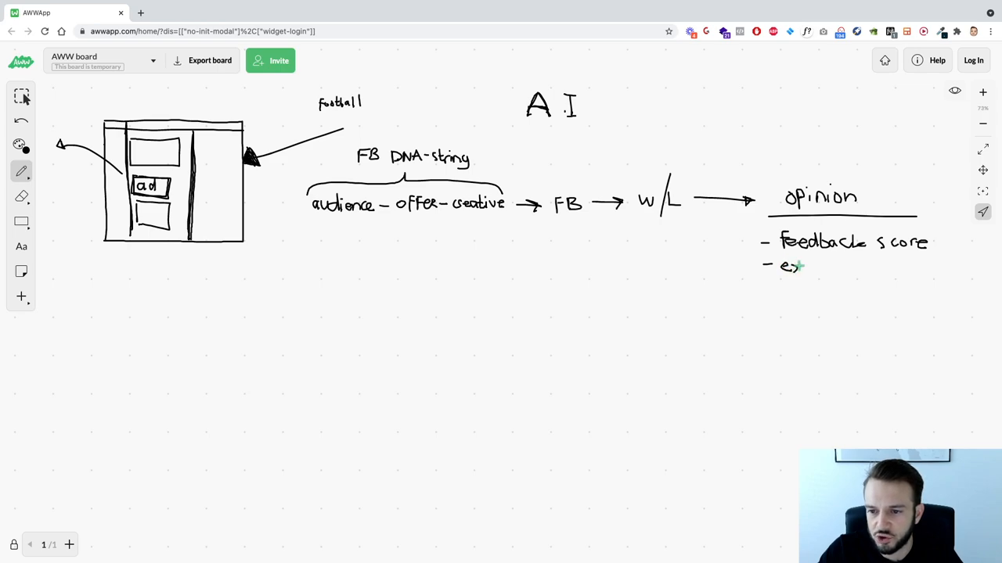
{"action": "type", "text": "xperi"}
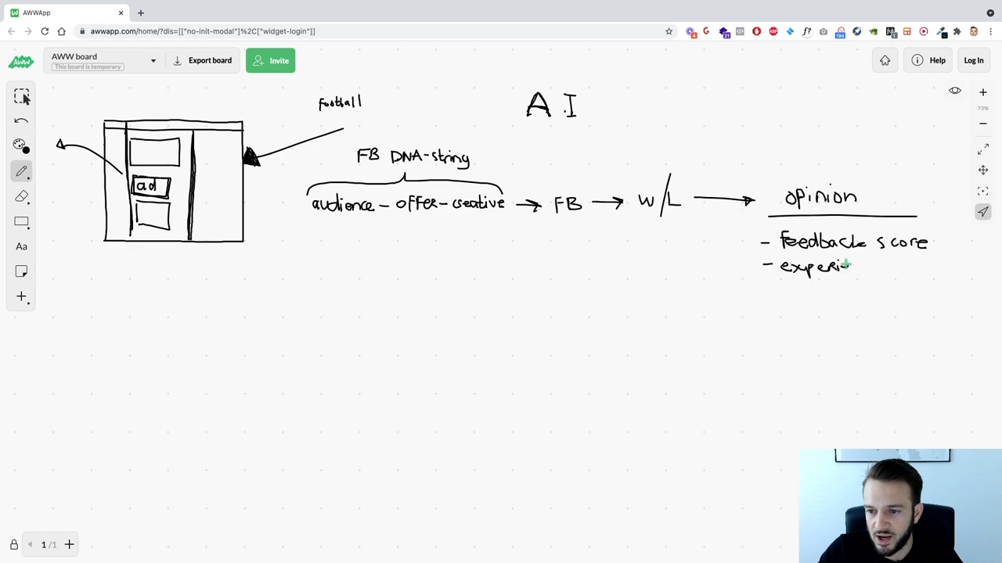
{"action": "type", "text": "ence"}
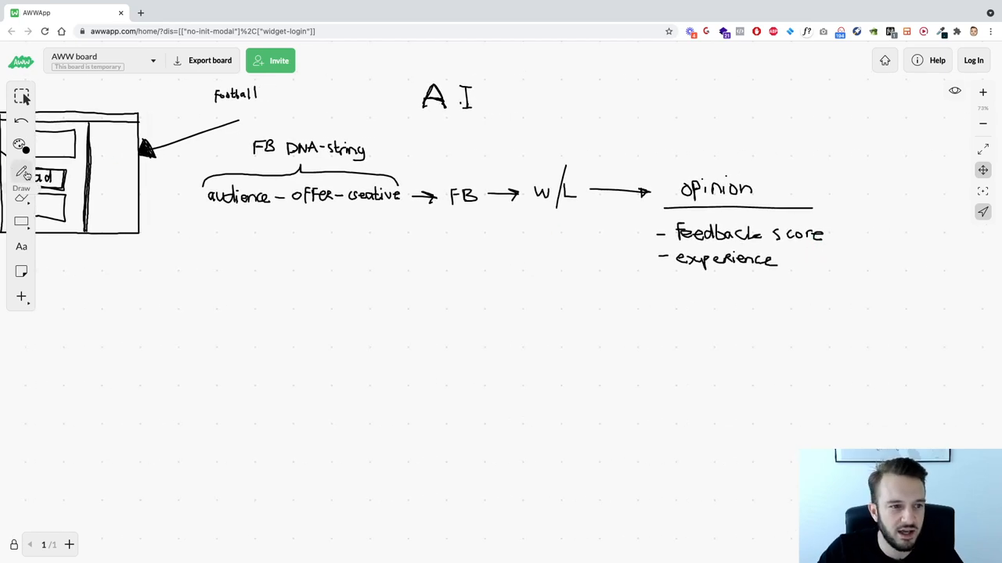
- Switch back to the freehand pen for the strike-through and bullets
{"action": "left_click", "coordinate": [22, 175]}
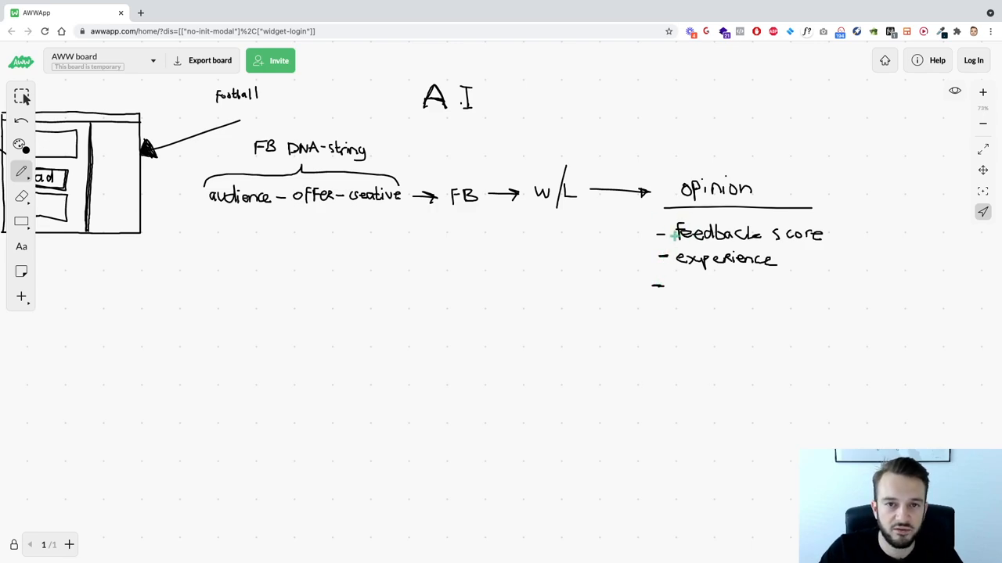
{"action": "mouse_move", "coordinate": [267, 155]}
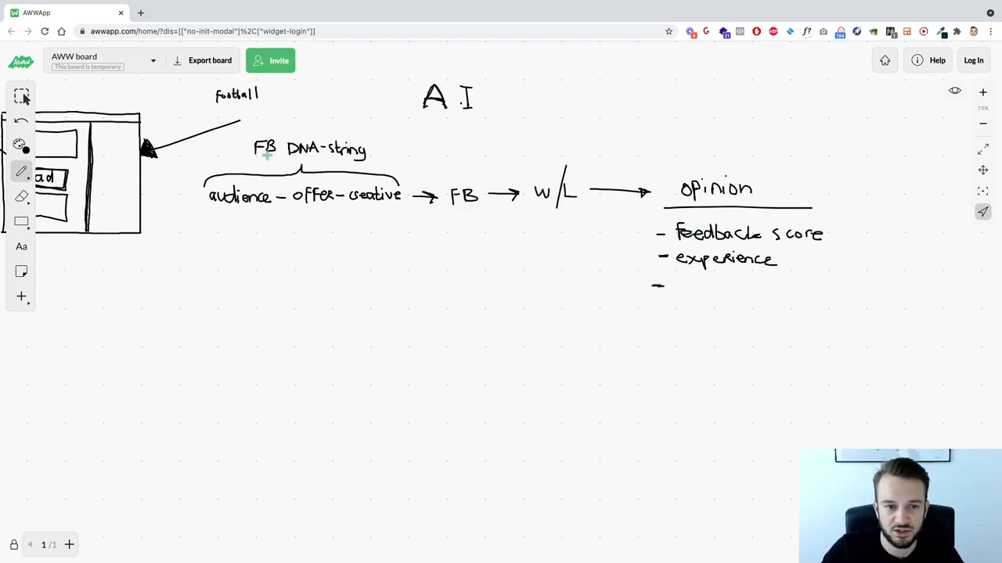
{"action": "mouse_move", "coordinate": [532, 179]}
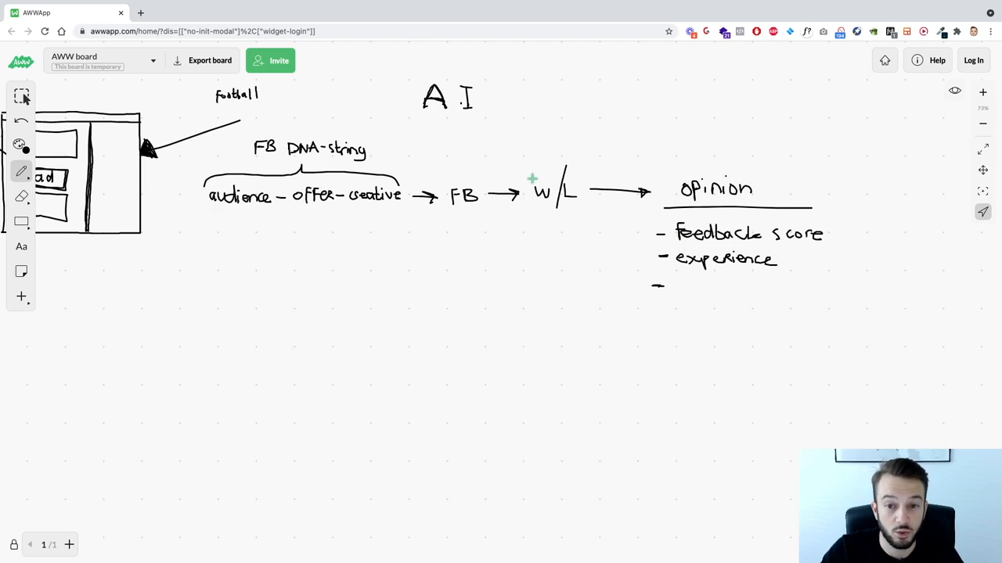
{"action": "mouse_move", "coordinate": [571, 166]}
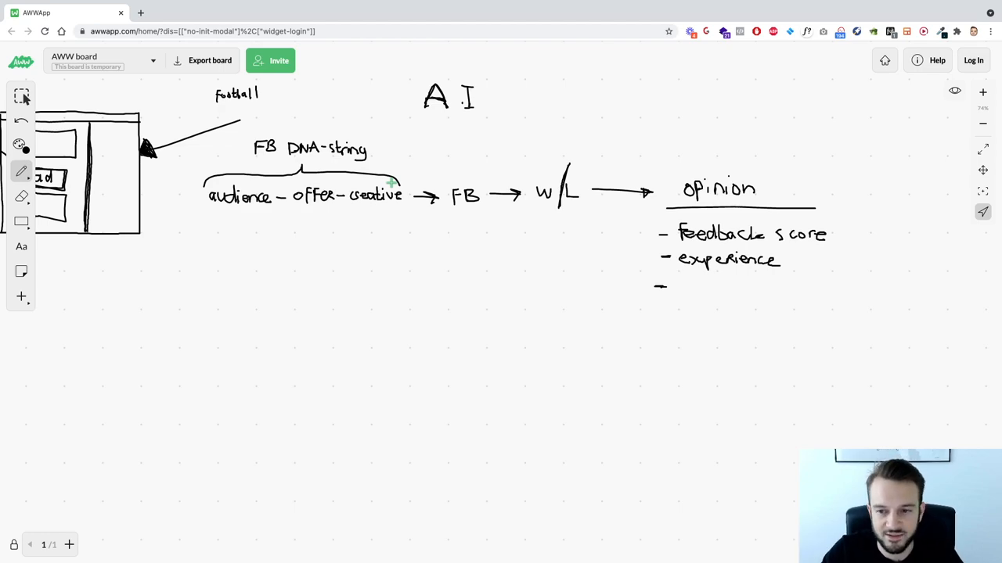
{"action": "mouse_move", "coordinate": [759, 269]}
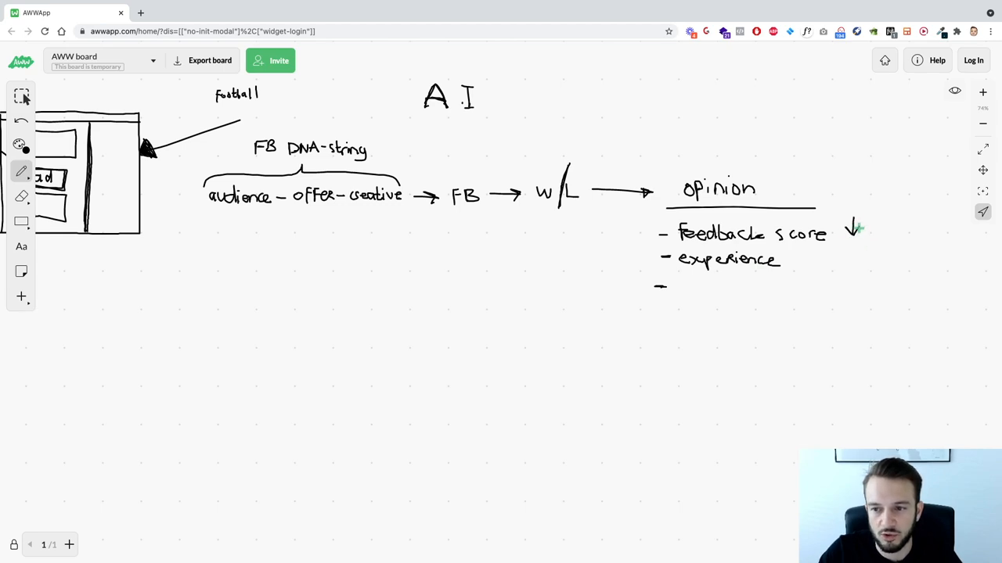
{"action": "mouse_move", "coordinate": [789, 261]}
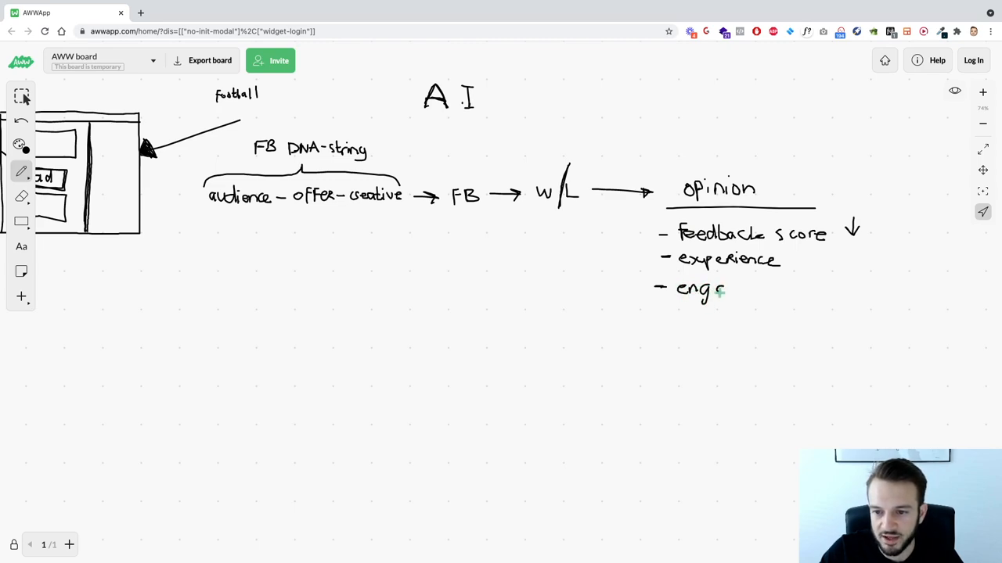
- Write engagement under opinion and draw a box around the whole opinion list
{"action": "type", "text": "agen"}
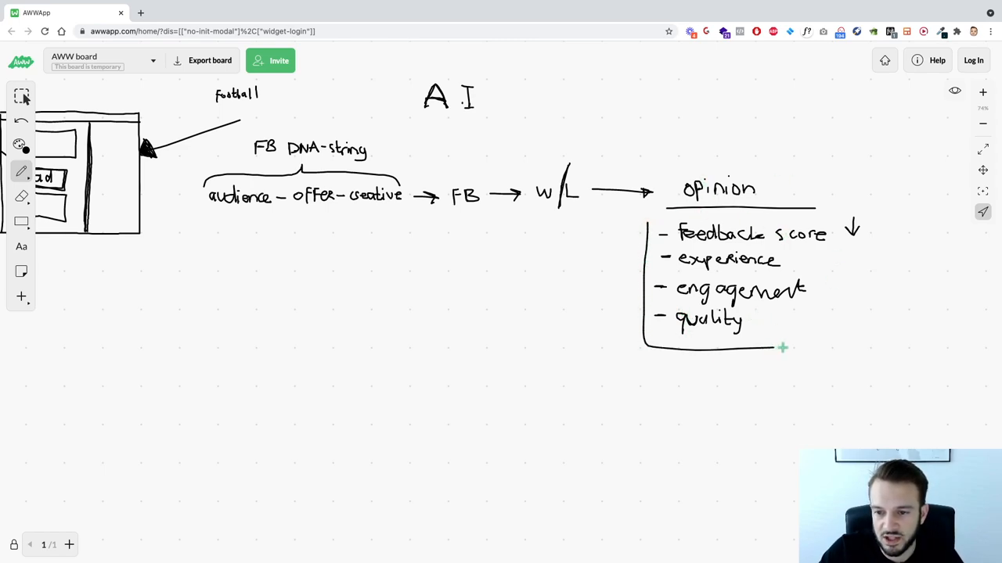
{"action": "left_click_drag", "start_coordinate": [645, 223], "coordinate": [782, 349]}
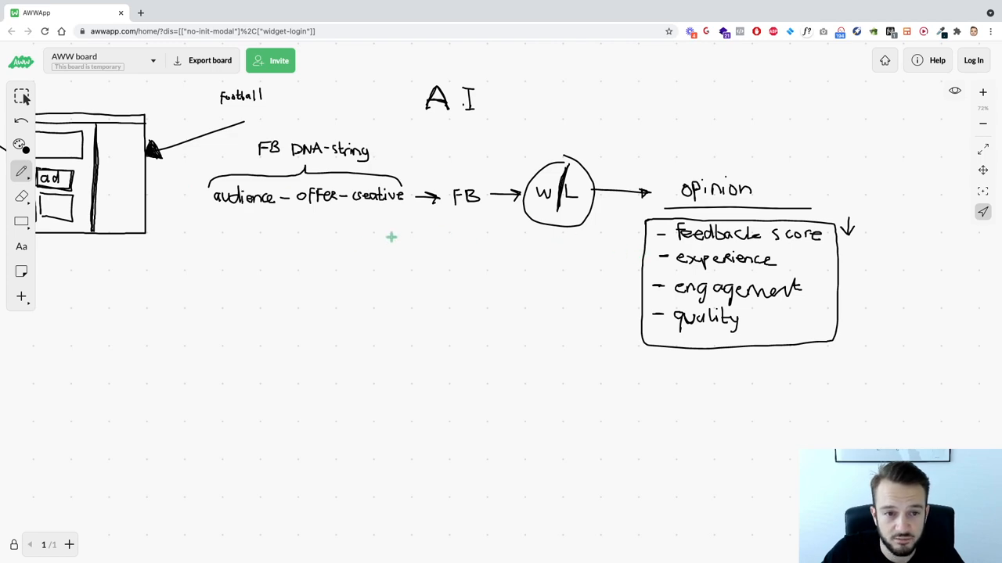
{"action": "mouse_move", "coordinate": [655, 235]}
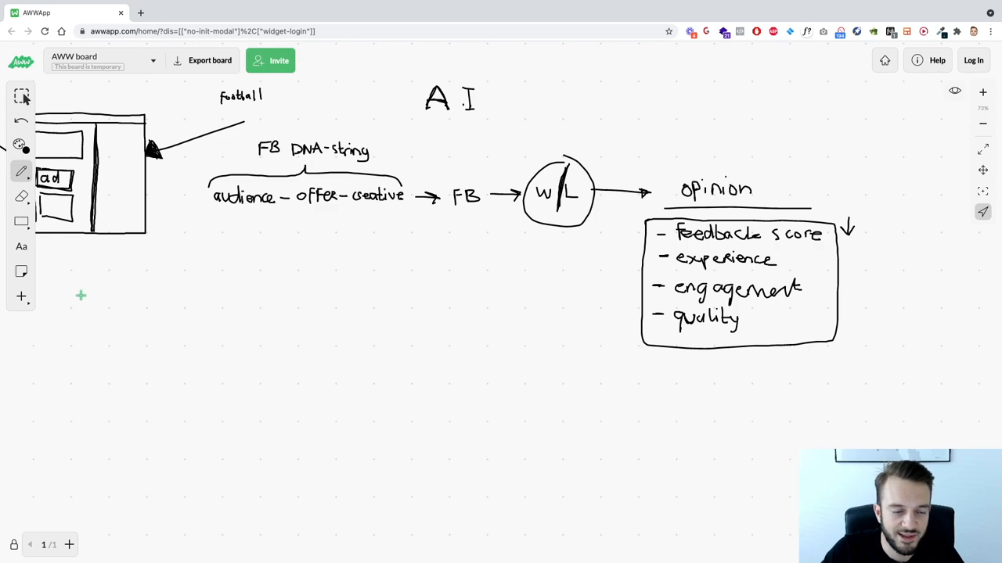
- Draw the arrow down from audience toward the cluster of audience dots
{"action": "left_click_drag", "start_coordinate": [232, 219], "coordinate": [223, 258]}
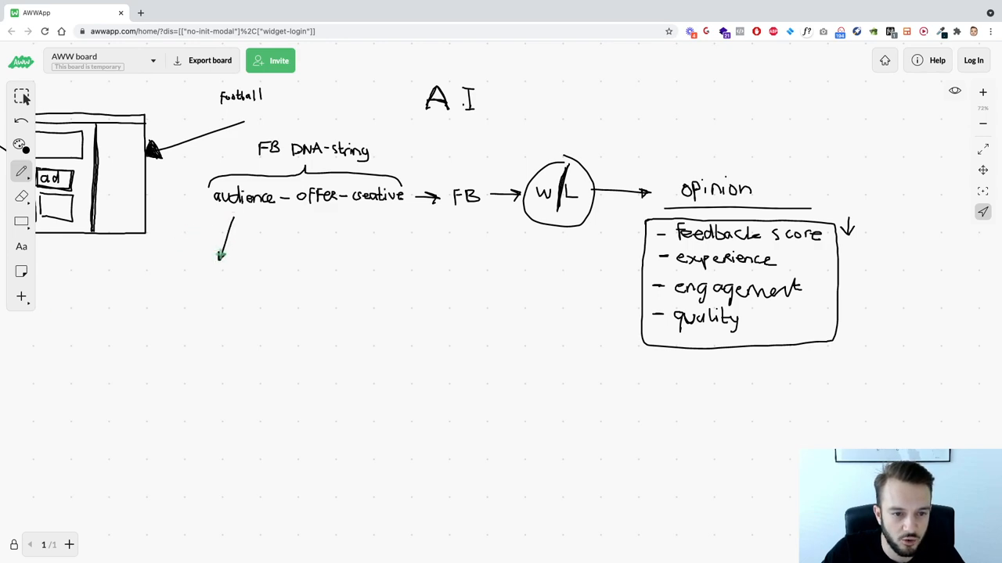
{"action": "left_click_drag", "start_coordinate": [200, 279], "coordinate": [138, 344]}
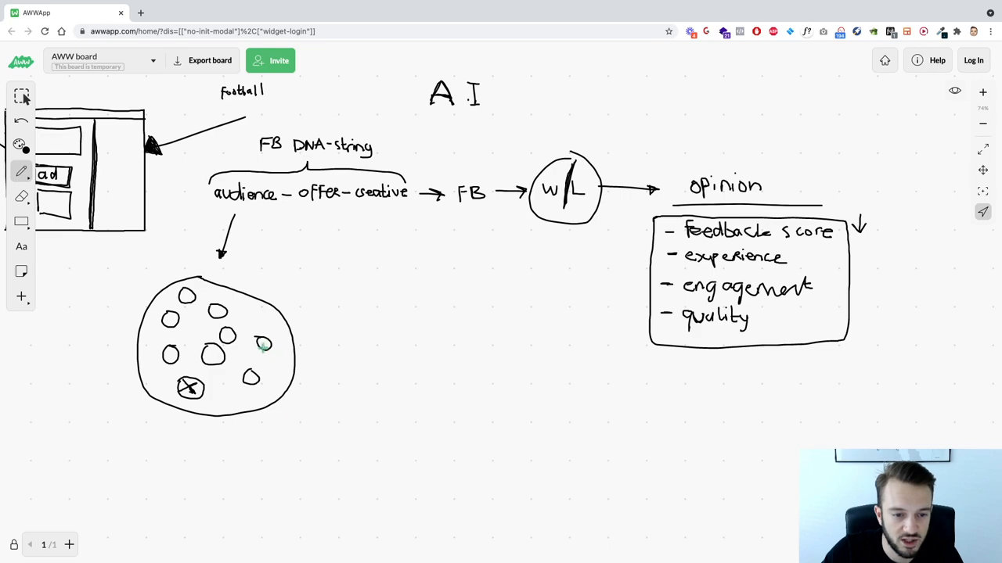
{"action": "mouse_move", "coordinate": [191, 338]}
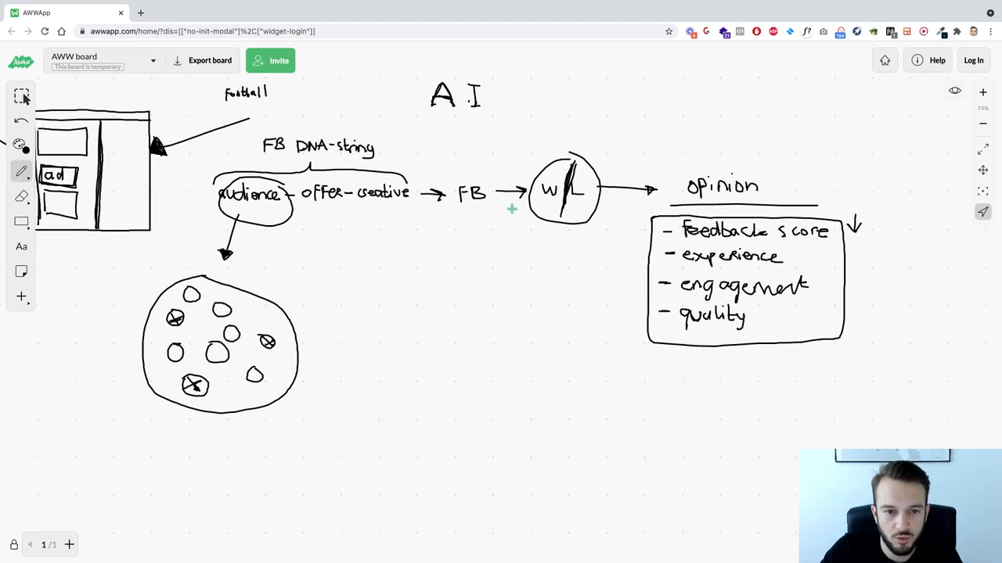
{"action": "scroll", "scroll_direction": "down", "scroll_amount": 3}
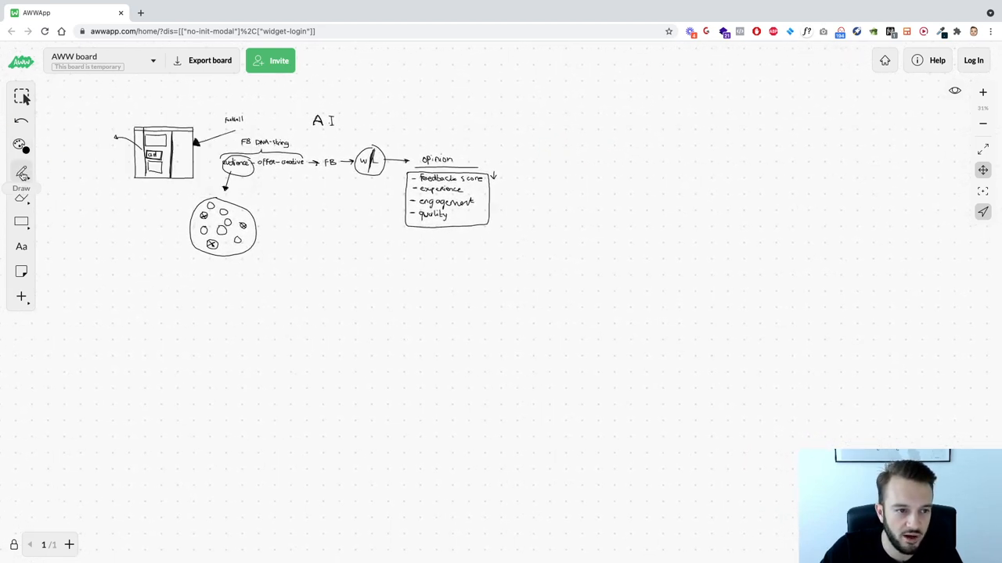
- Select the freehand pen to start the checklist of fixes
{"action": "left_click", "coordinate": [22, 173]}
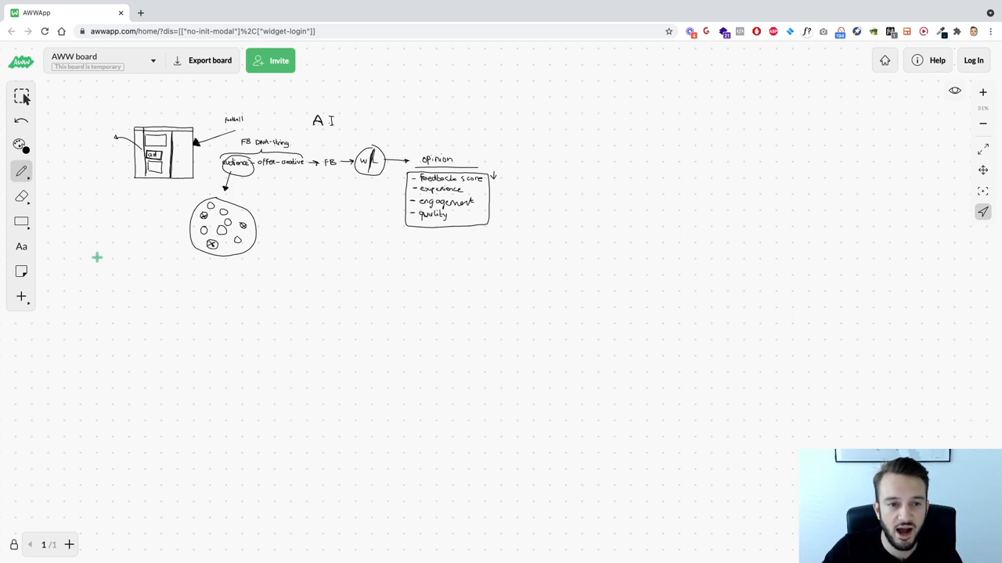
{"action": "mouse_move", "coordinate": [91, 257]}
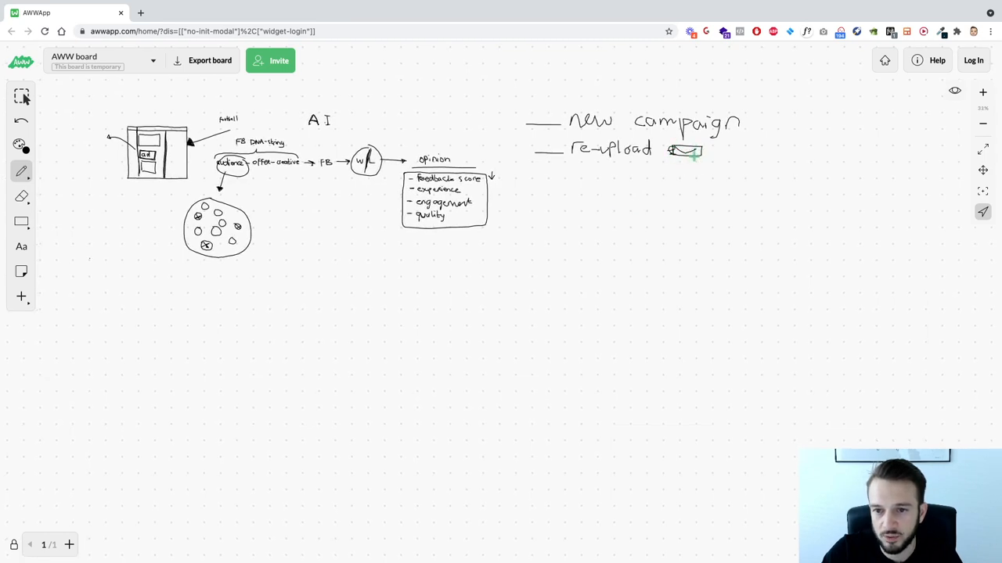
{"action": "mouse_move", "coordinate": [550, 182]}
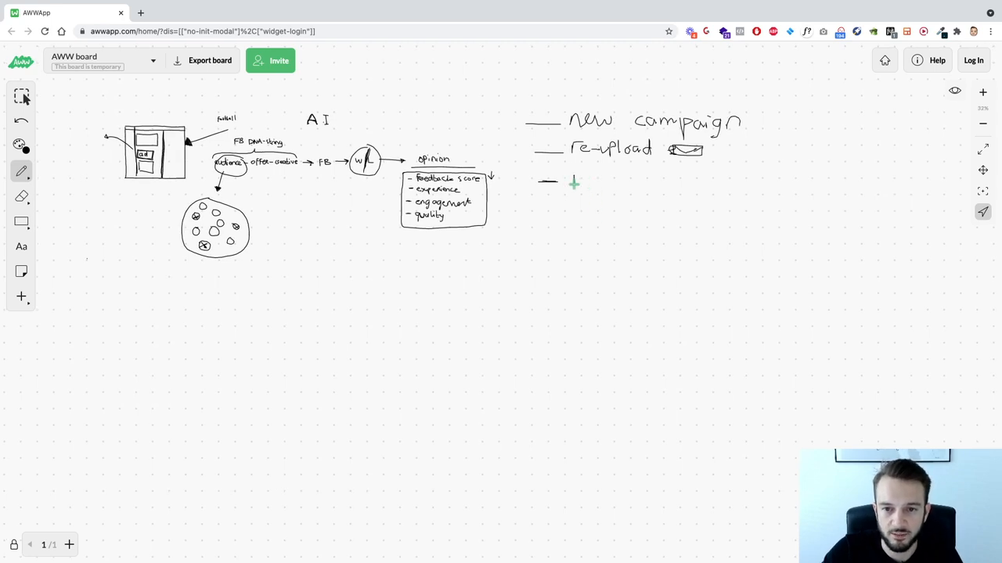
- Write 'new ad-ids' as the third checklist item below 'new campaign' and 're-upload'
{"action": "left_click_drag", "start_coordinate": [571, 181], "coordinate": [614, 181]}
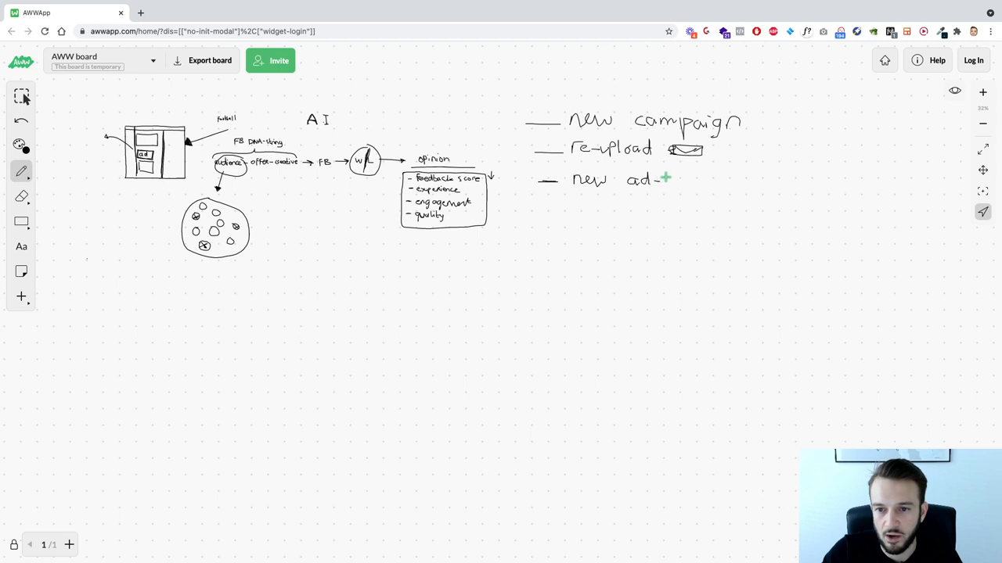
{"action": "left_click_drag", "start_coordinate": [665, 179], "coordinate": [686, 179]}
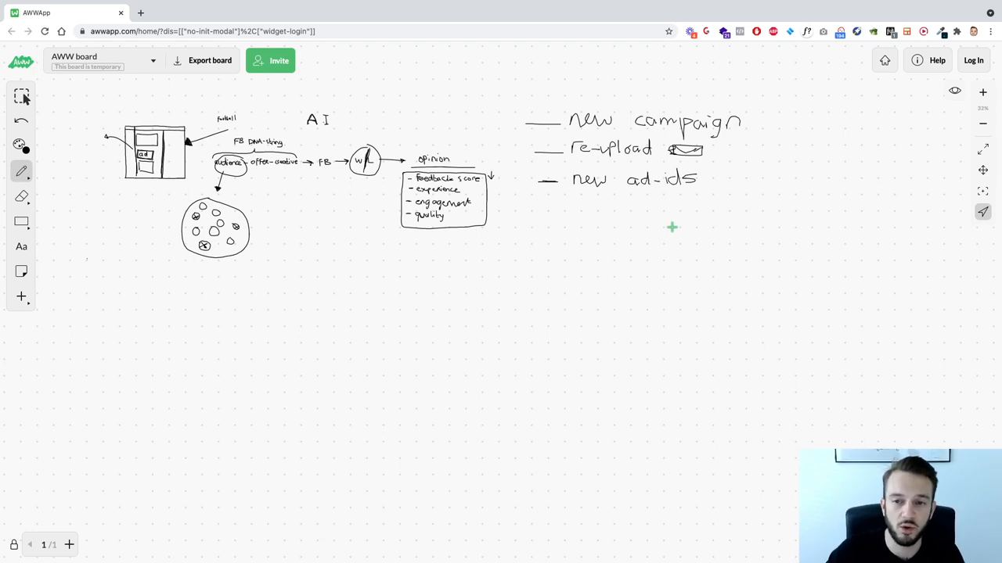
{"action": "mouse_move", "coordinate": [666, 229]}
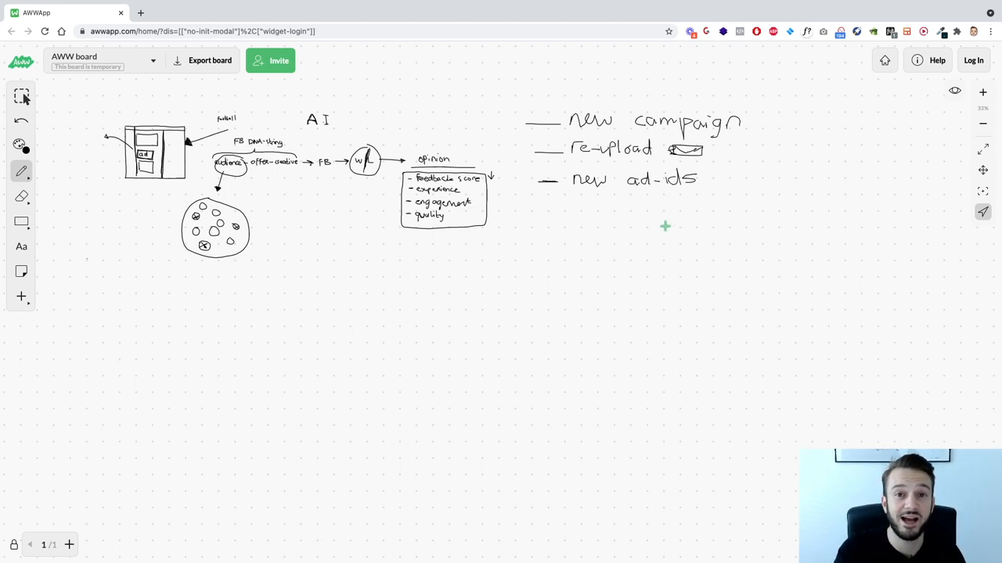
{"action": "mouse_move", "coordinate": [656, 228]}
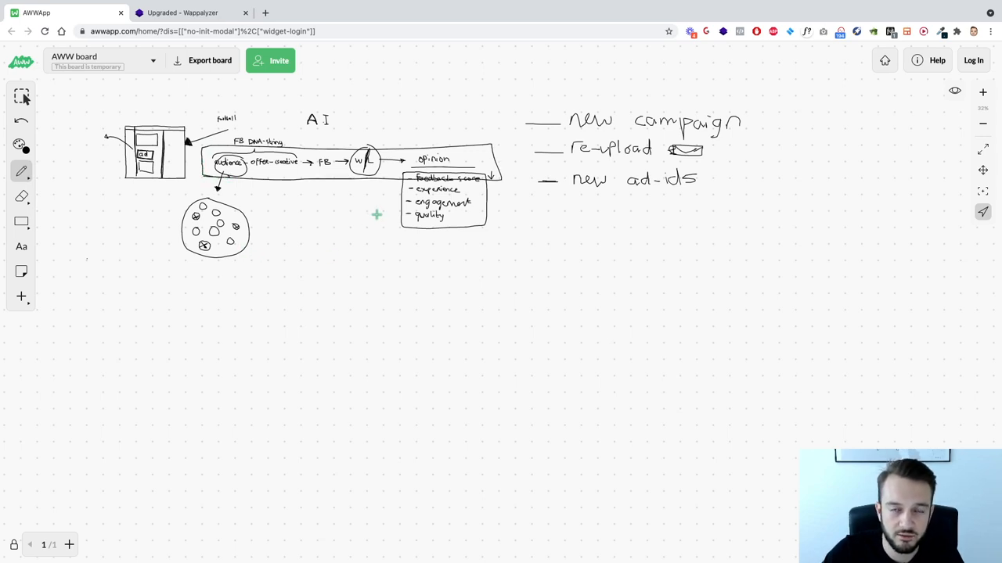
{"action": "mouse_move", "coordinate": [267, 231]}
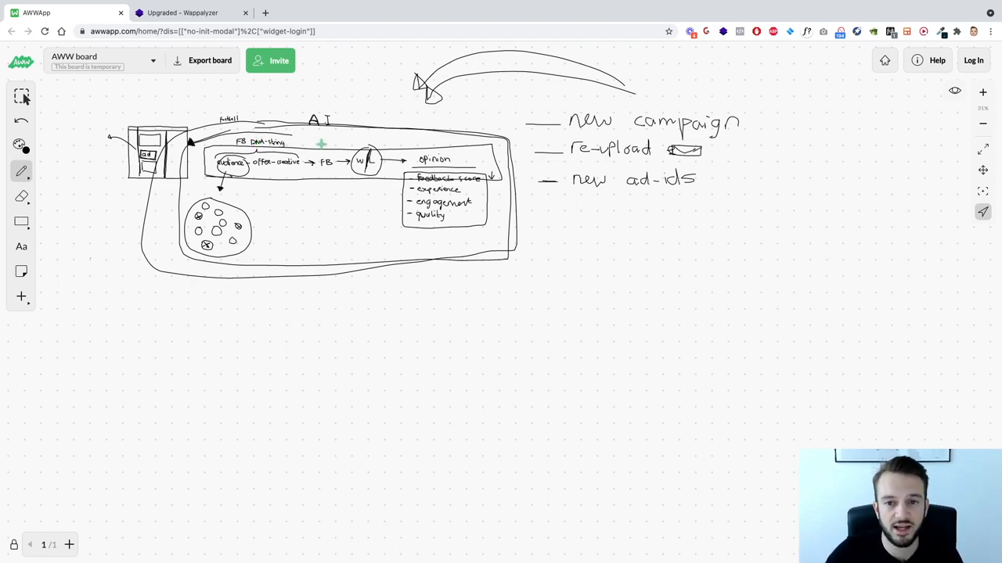
{"action": "mouse_move", "coordinate": [354, 210]}
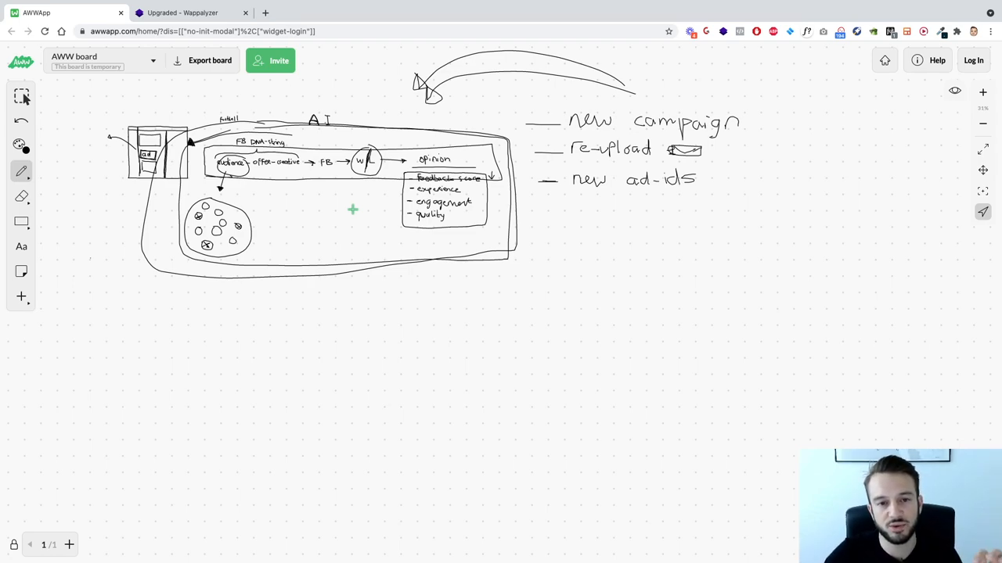
{"action": "mouse_move", "coordinate": [454, 536]}
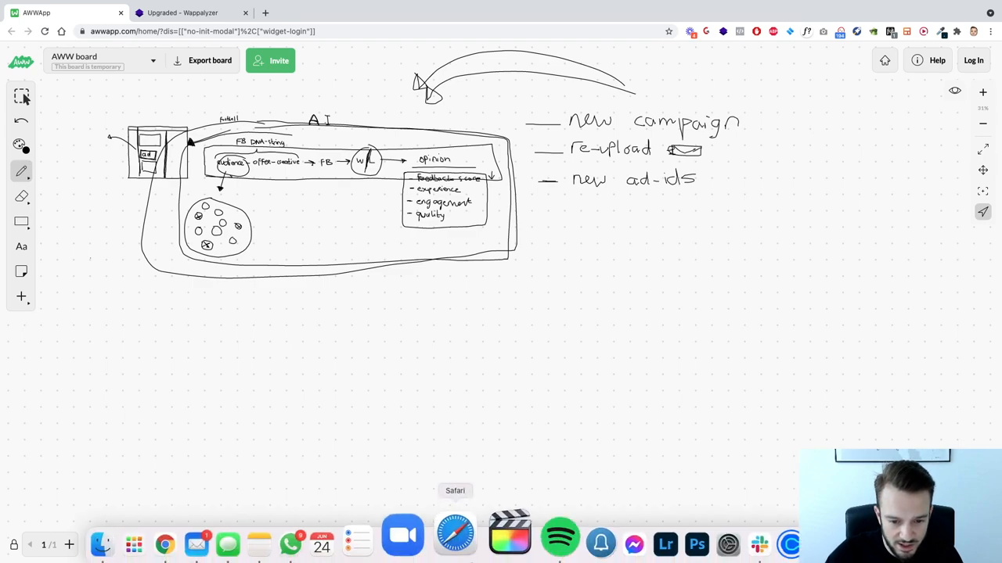